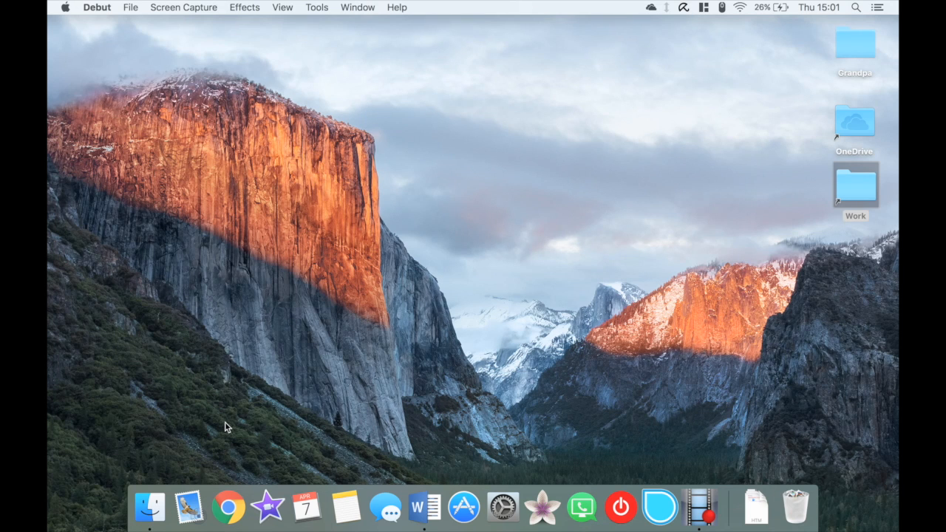
mouse_move(420, 512)
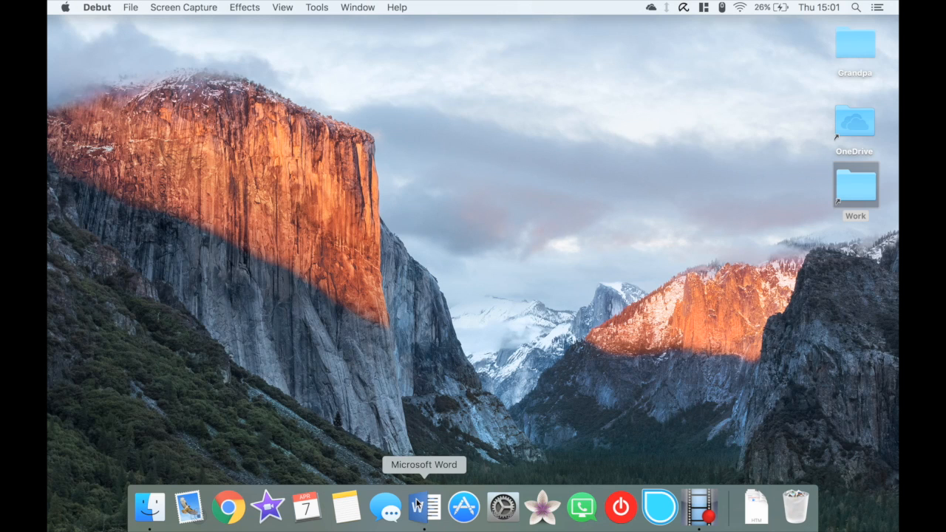
Launch Microsoft Word from the Dock, bringing up the document with the Netley passage.
click(420, 507)
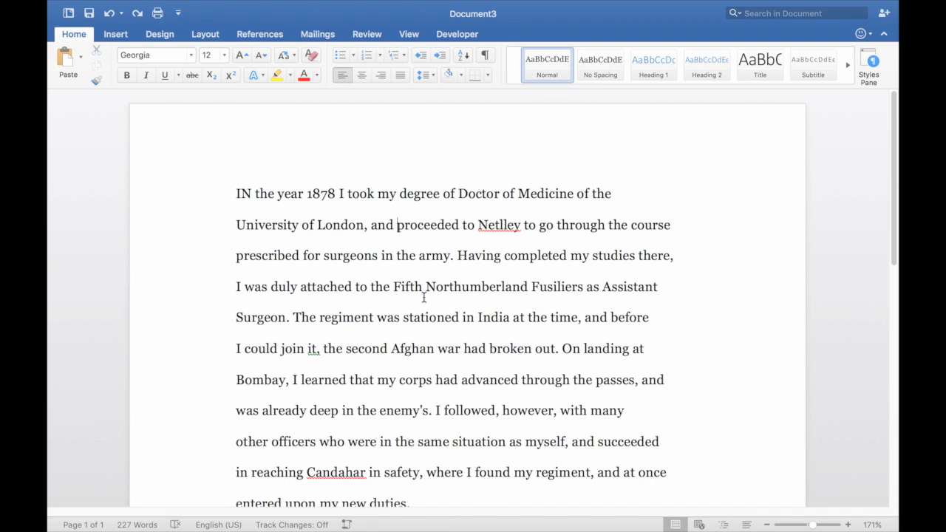
scroll(down, 3)
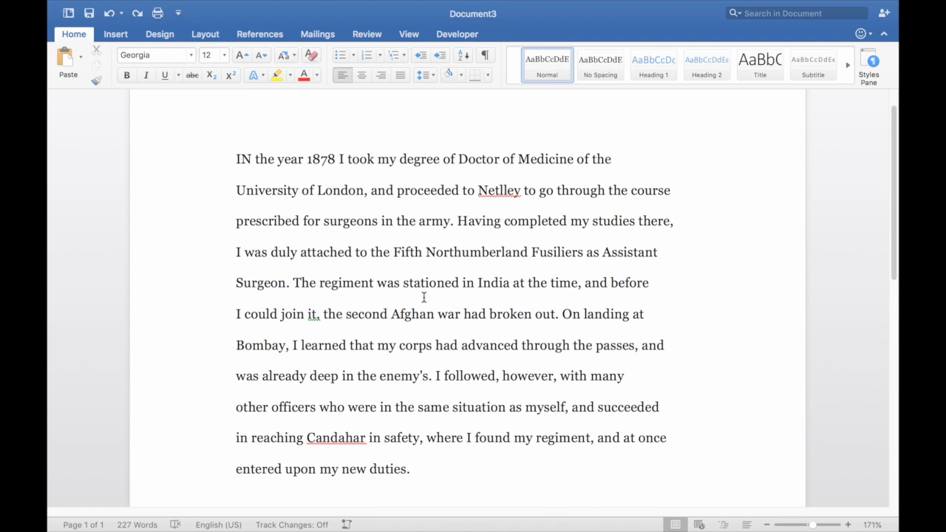
scroll(down, 3)
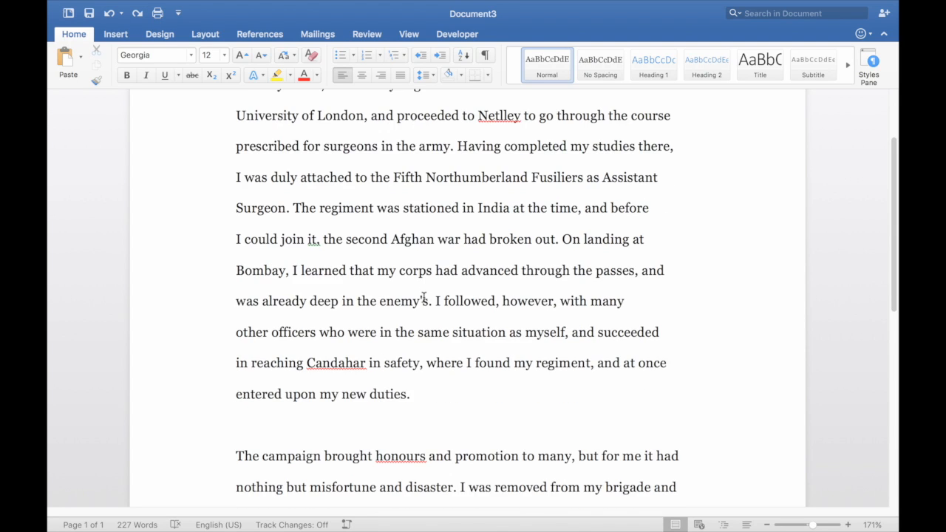
scroll(down, 3)
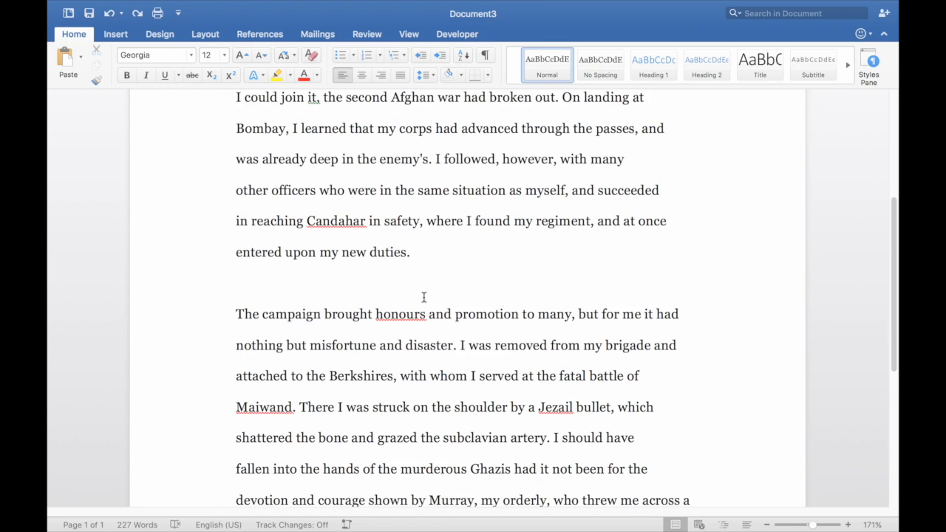
scroll(up, 3)
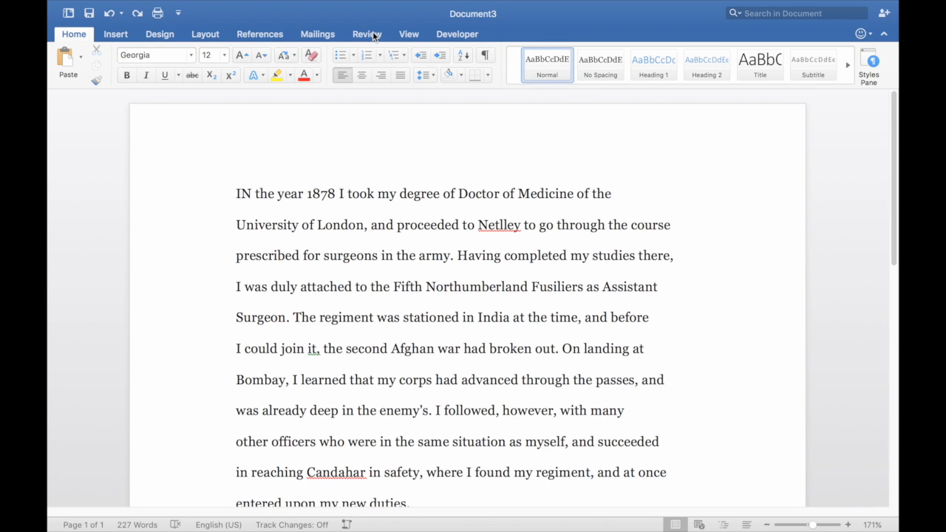
Switch Track Changes on from the Review ribbon, toggling it via the status bar, leaving it on.
click(366, 34)
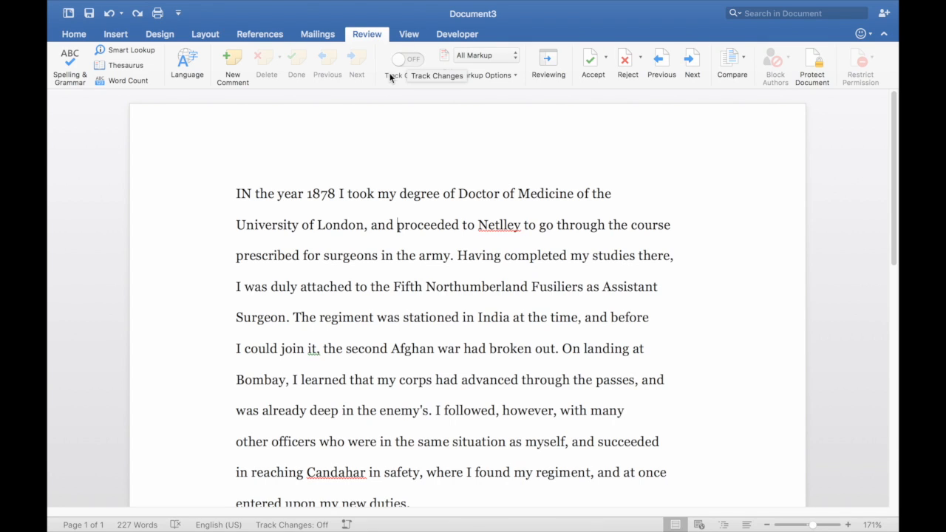
mouse_move(395, 76)
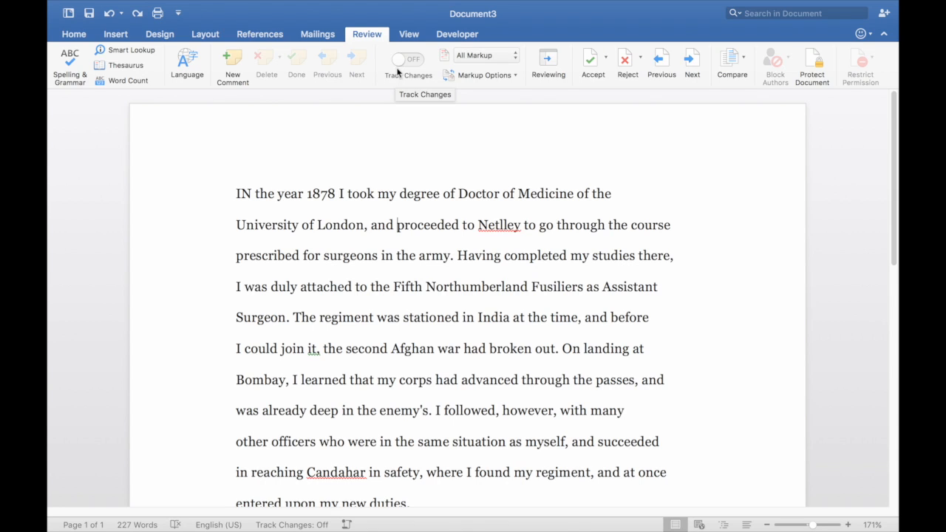
click(409, 59)
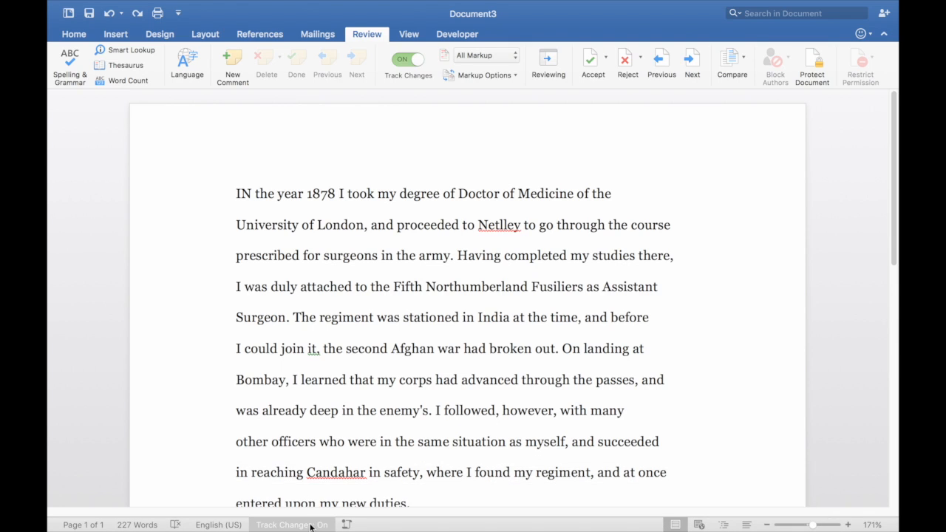
mouse_move(310, 526)
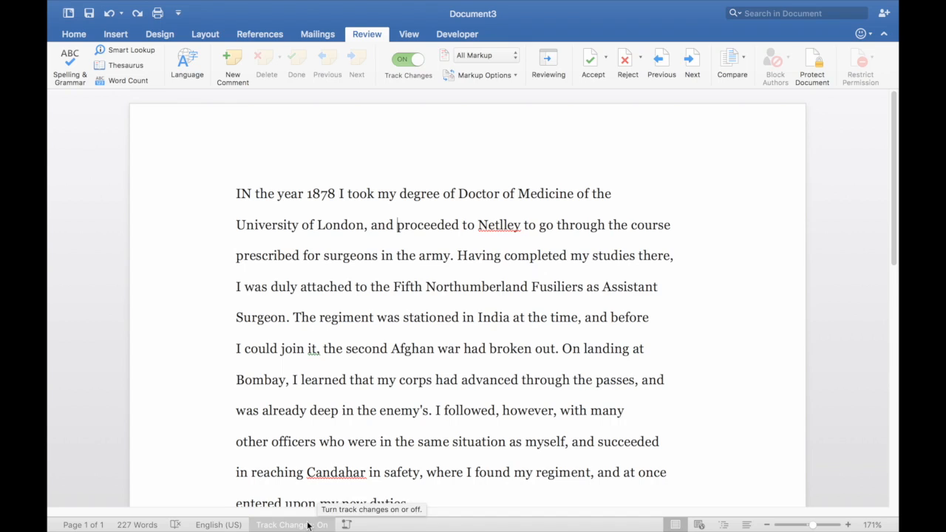
click(291, 525)
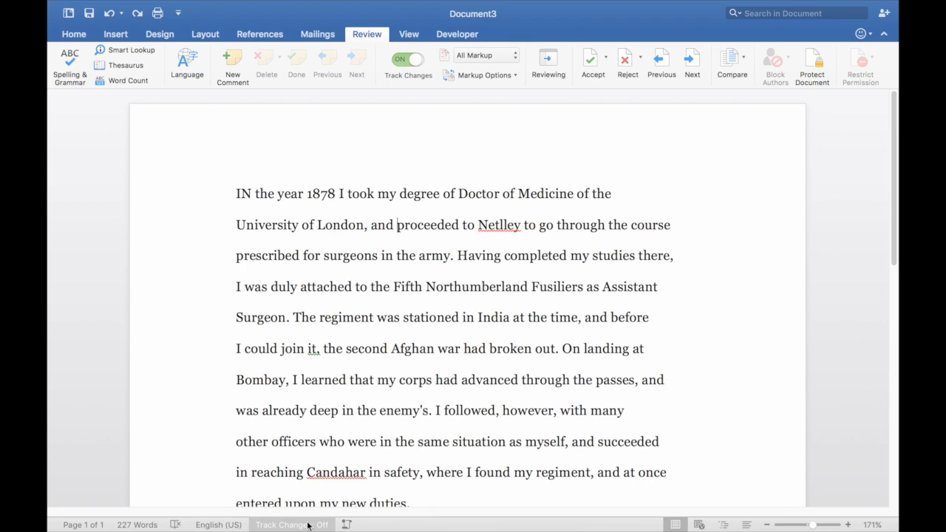
click(292, 525)
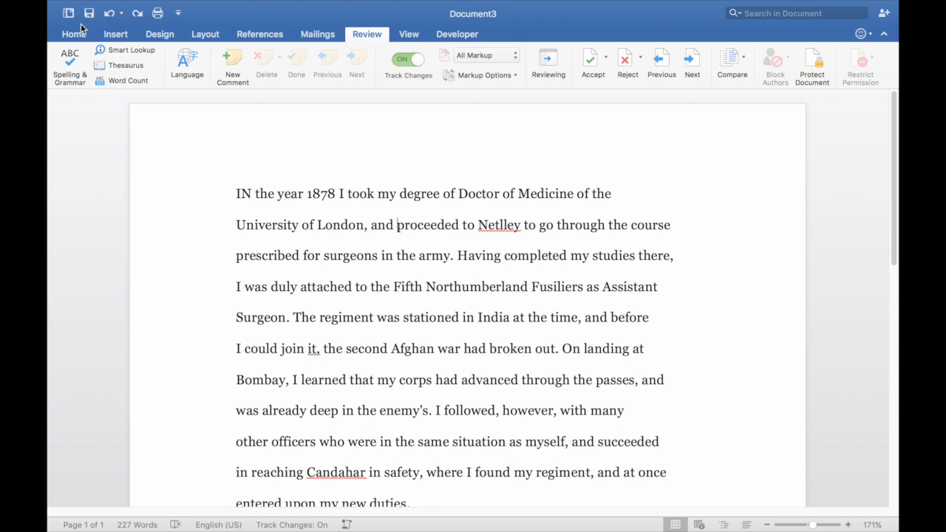
click(74, 34)
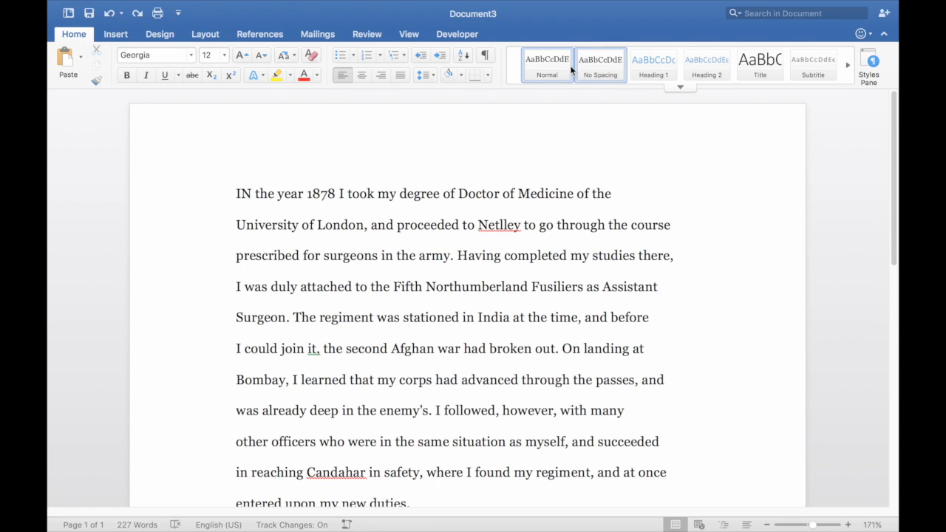
click(116, 34)
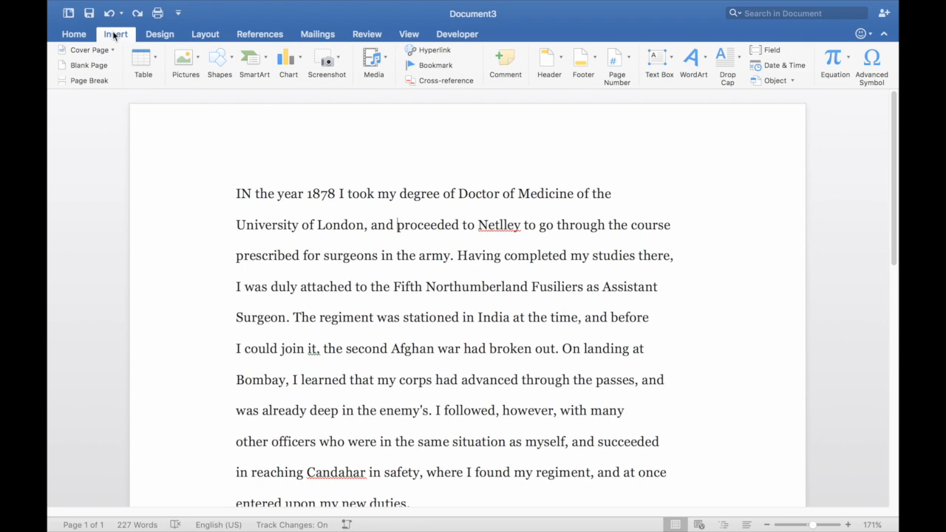
mouse_move(294, 485)
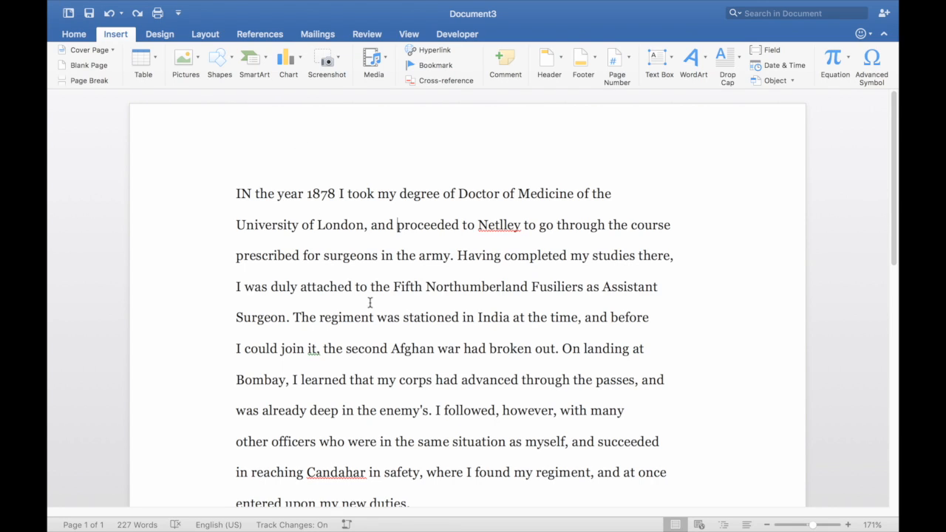
Insert "then" before "proceeded to Netley" as a tracked insertion.
click(366, 34)
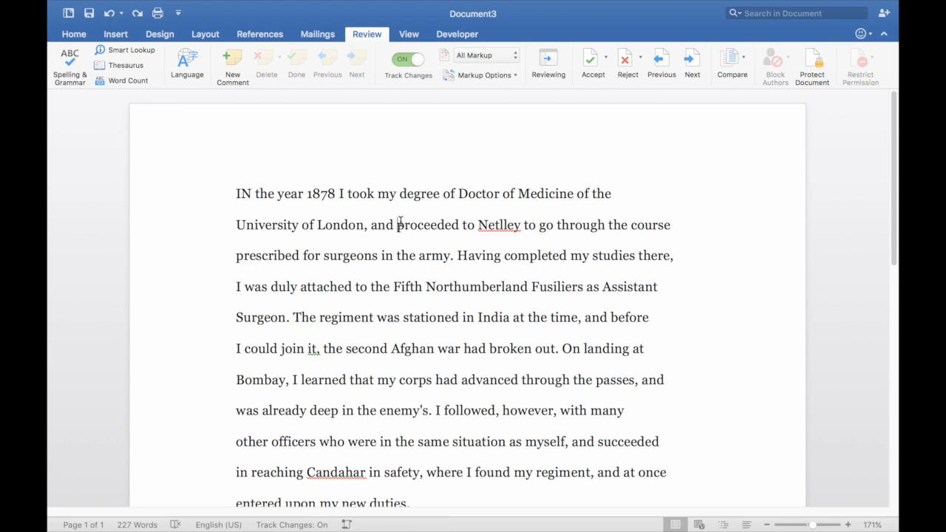
text(then)
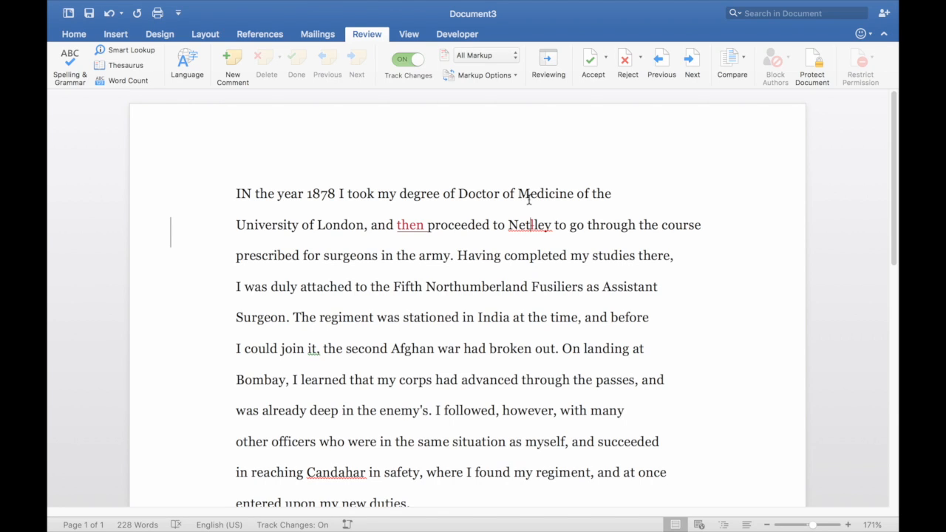
mouse_move(535, 225)
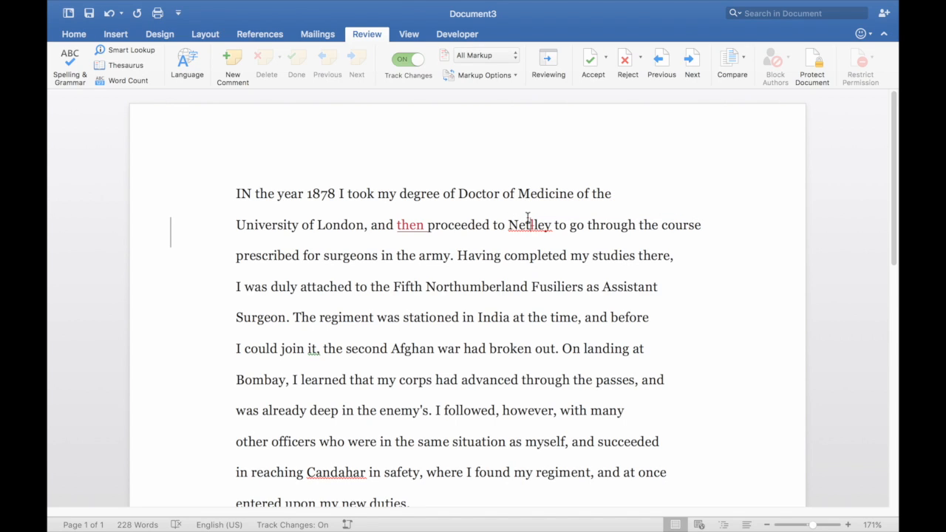
mouse_move(529, 225)
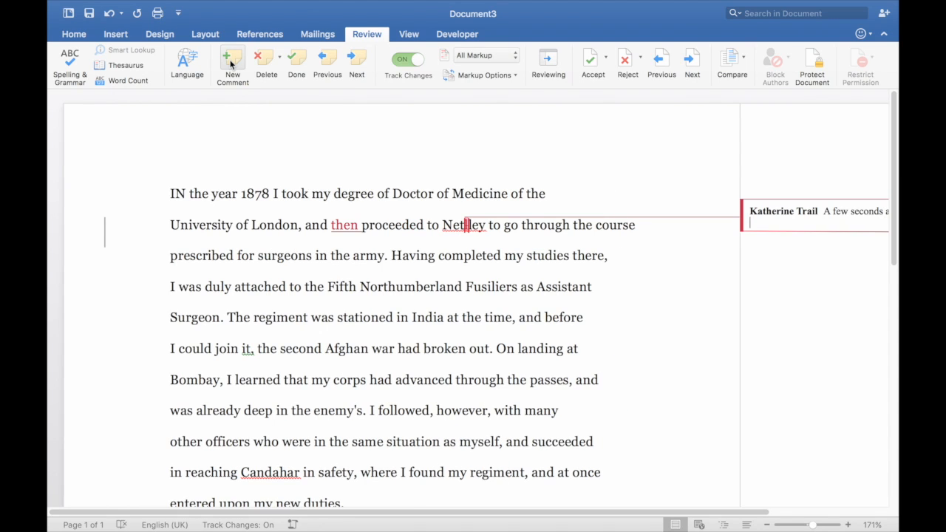
Add the comment "Should this be Netley? Have changed" on the word Netley.
text(Should this be Netley? Have changed)
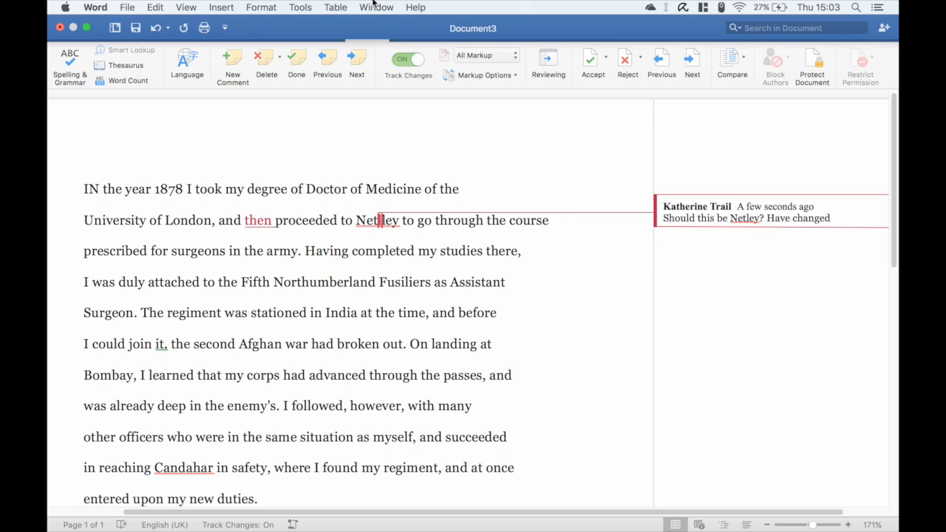
Switch to Document2 via the Window menu and scroll to its tracked deletions and comments.
click(375, 5)
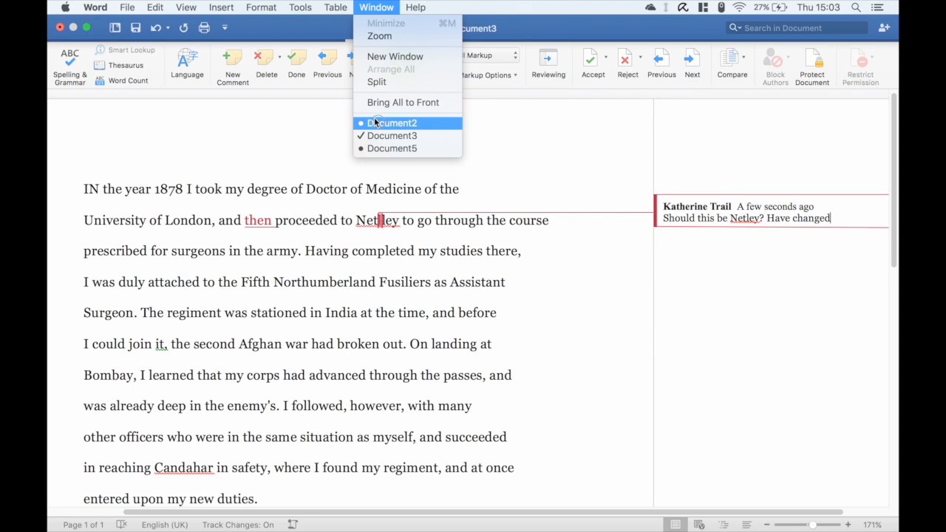
click(393, 123)
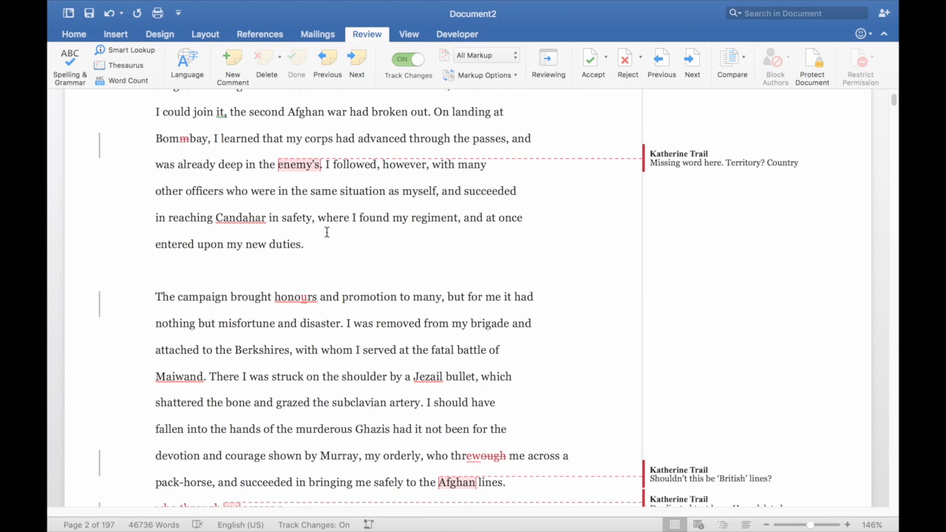
scroll(down, 3)
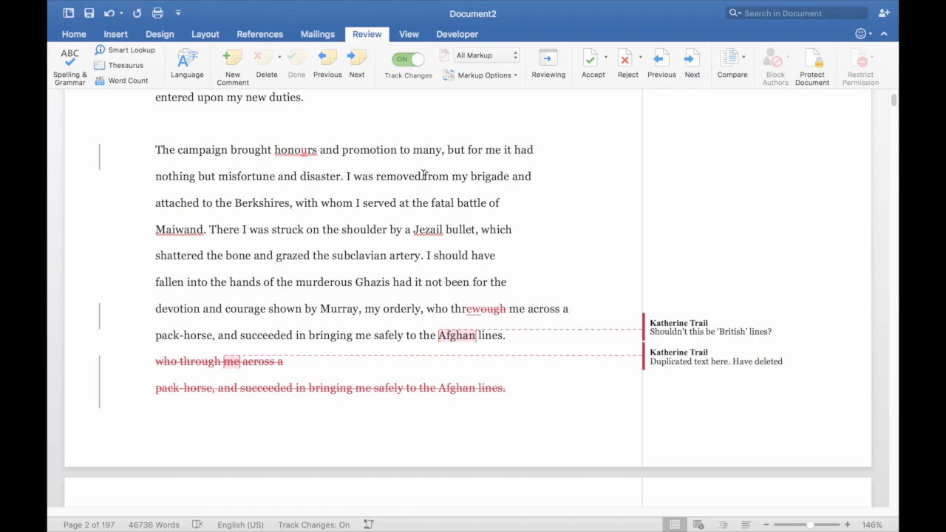
mouse_move(359, 41)
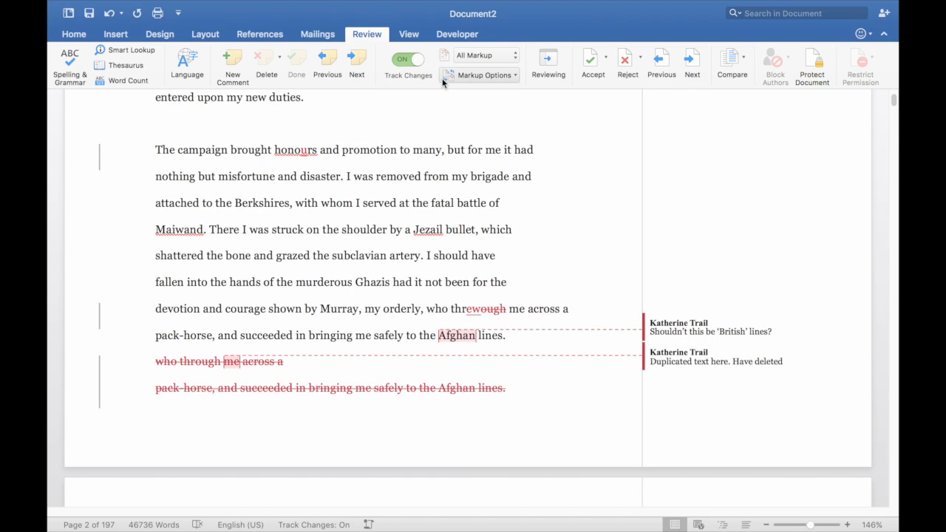
mouse_move(485, 56)
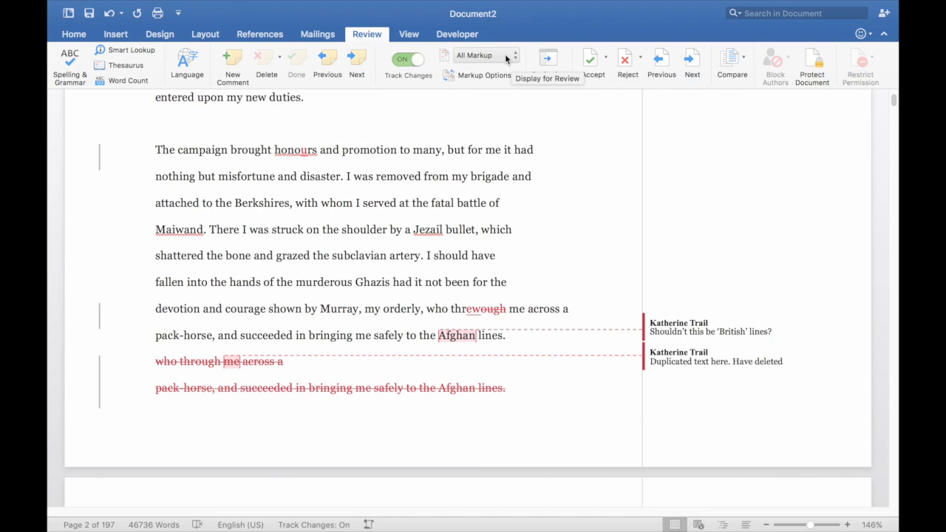
Set Display for Review to Simple Markup so deletions are hidden.
click(517, 57)
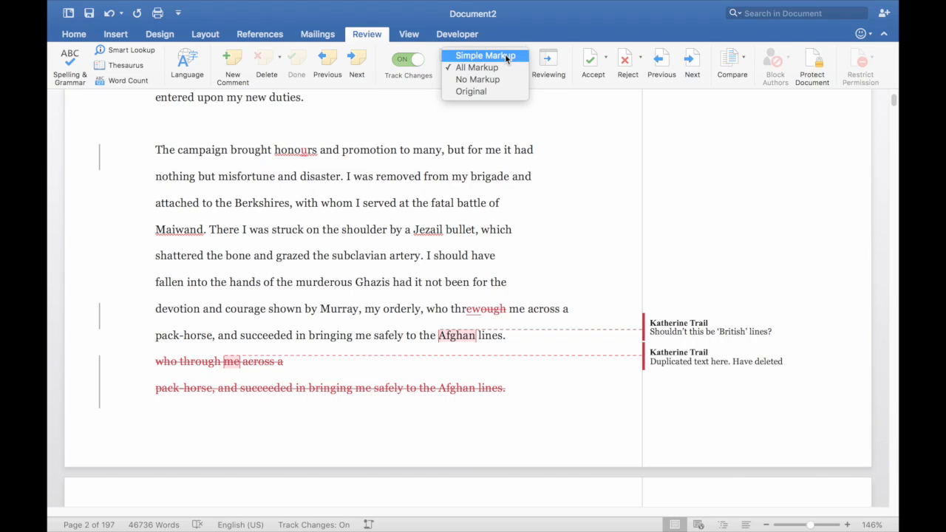
mouse_move(483, 56)
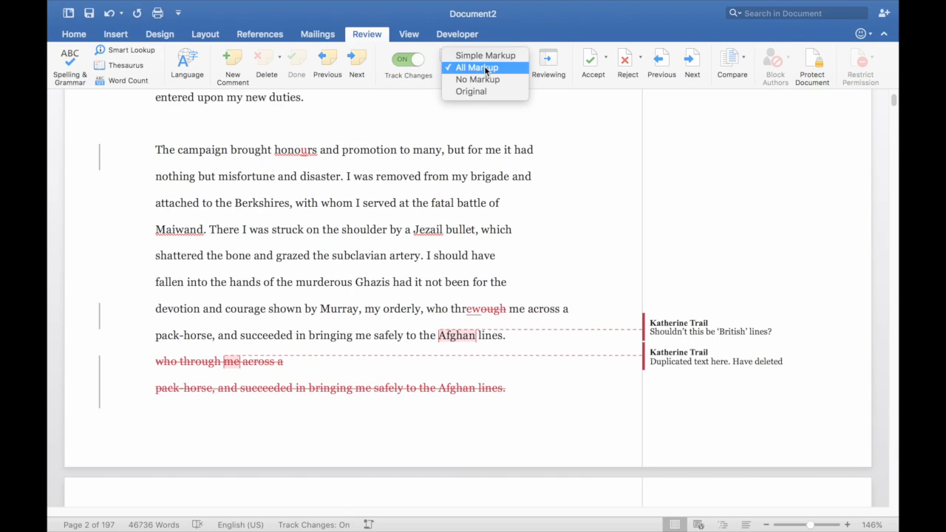
mouse_move(485, 56)
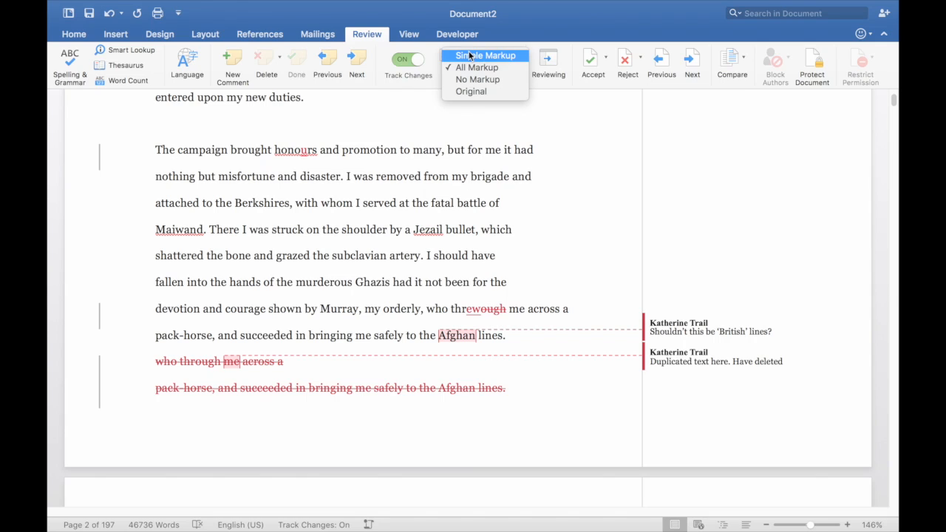
click(484, 56)
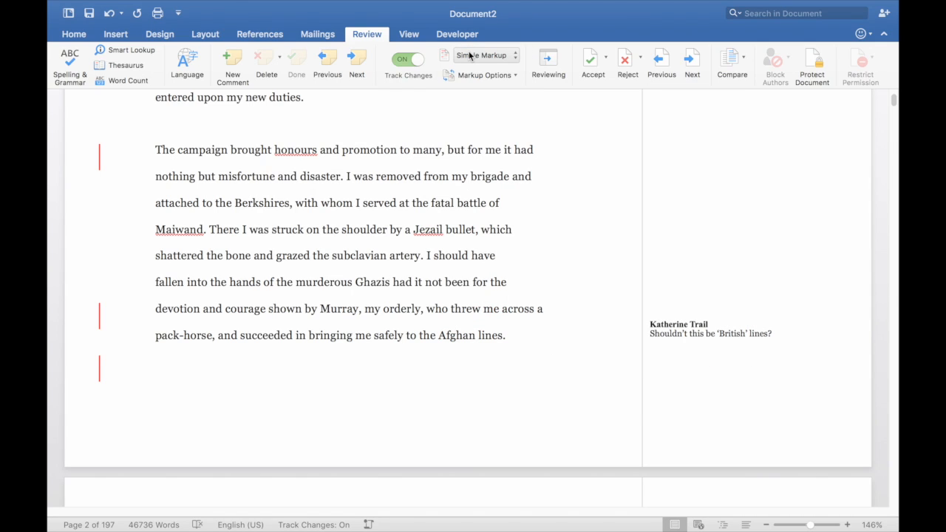
mouse_move(473, 57)
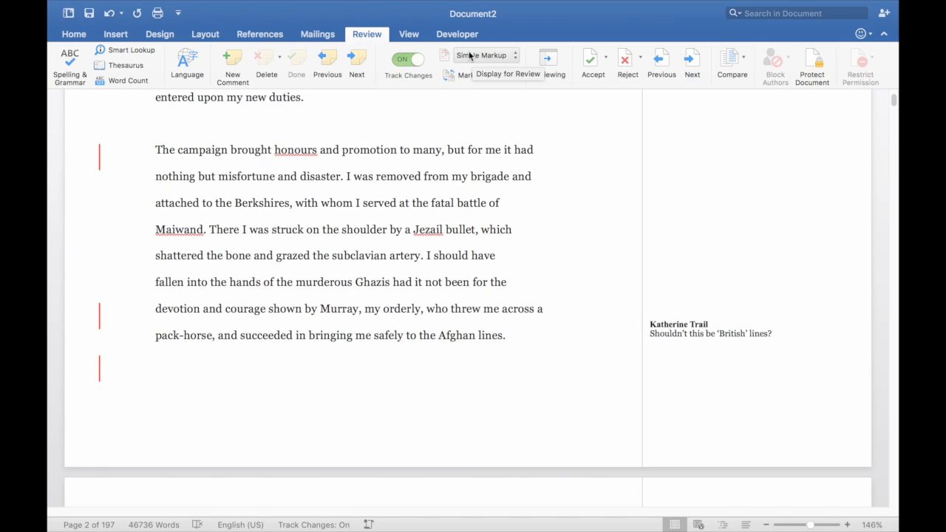
Set Display for Review to No Markup and scroll through the clean chapter text.
click(489, 56)
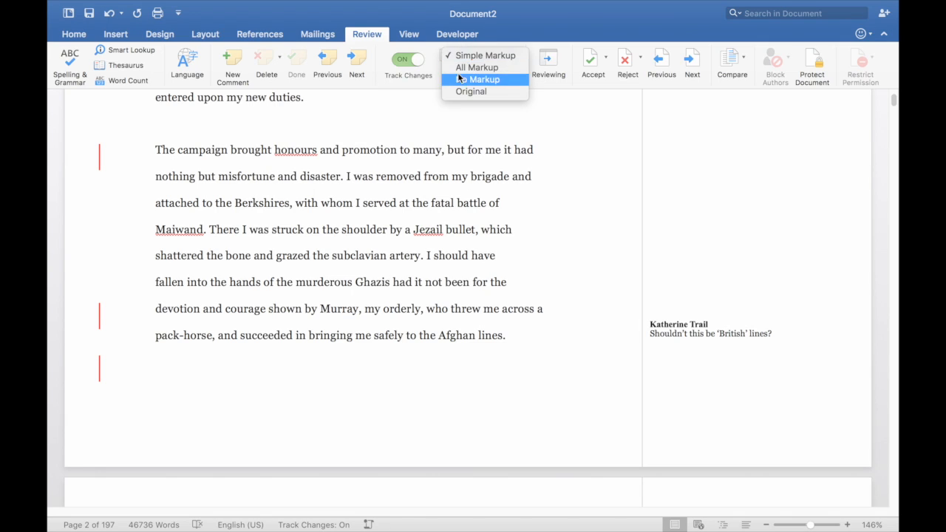
click(476, 80)
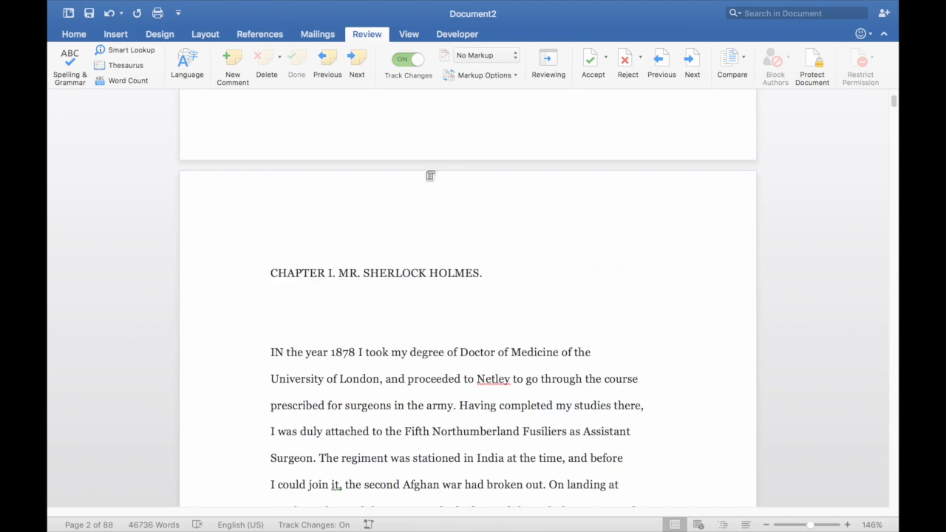
scroll(down, 3)
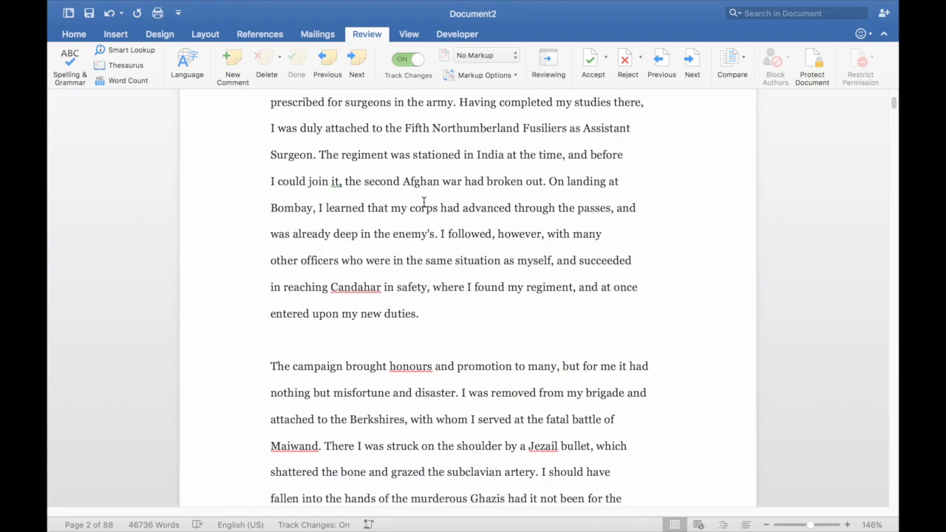
scroll(down, 3)
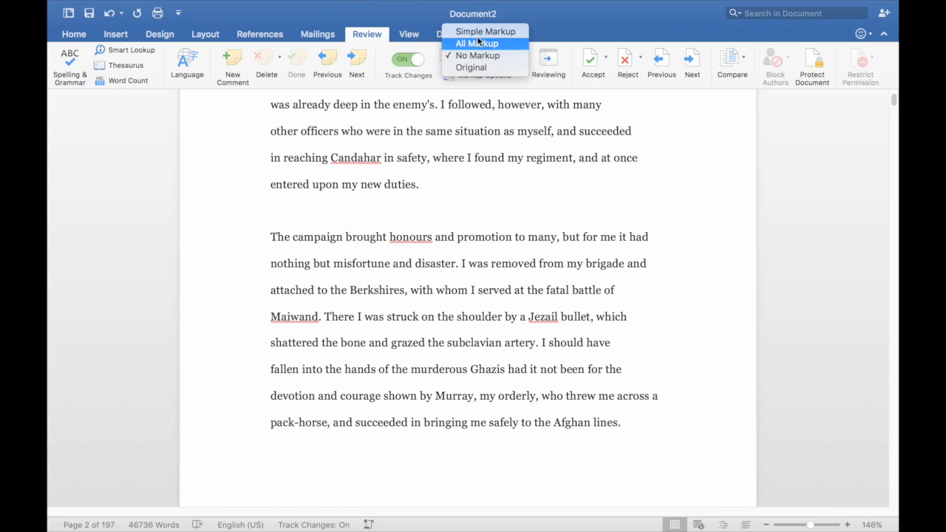
Restore All Markup and go to Markup Options to show revisions in balloons.
click(475, 43)
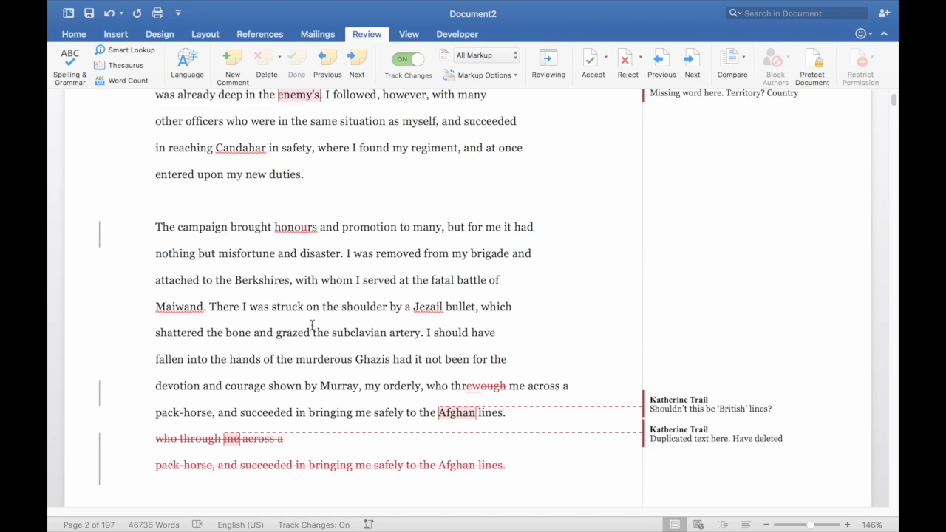
scroll(down, 3)
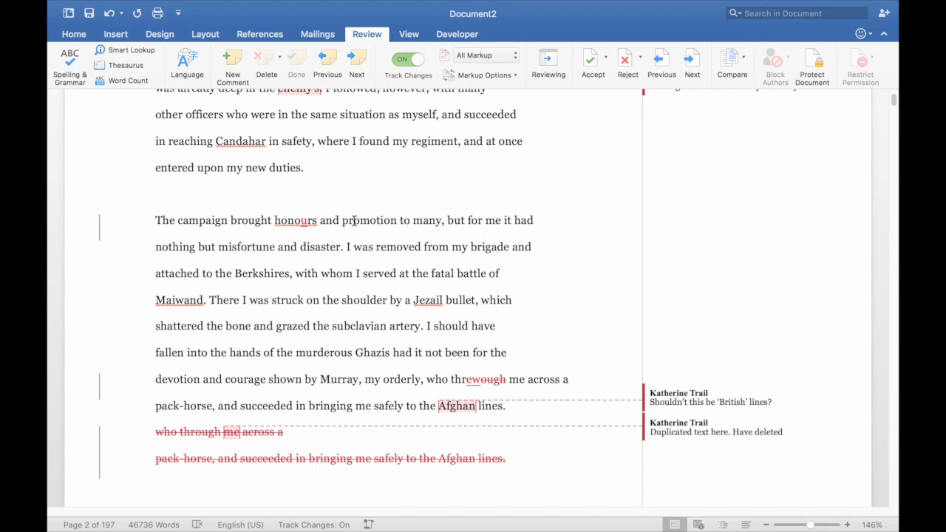
mouse_move(490, 56)
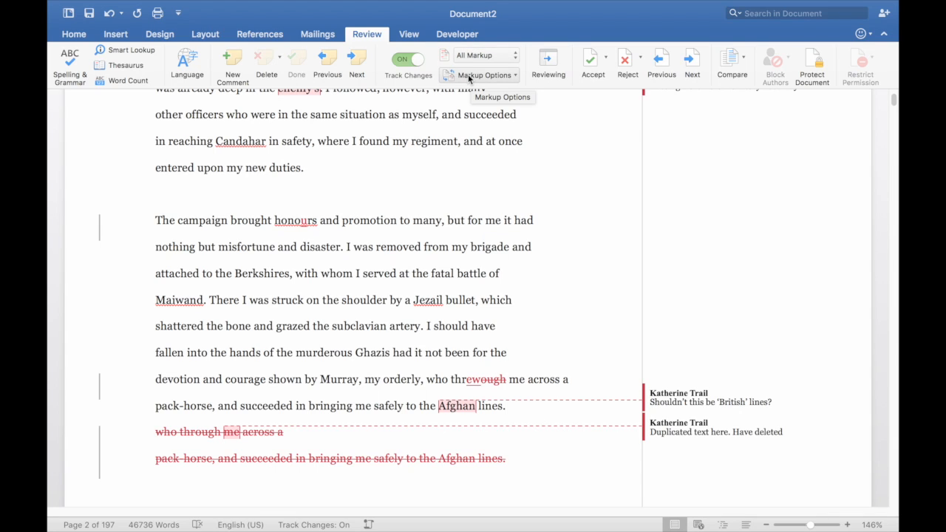
click(480, 74)
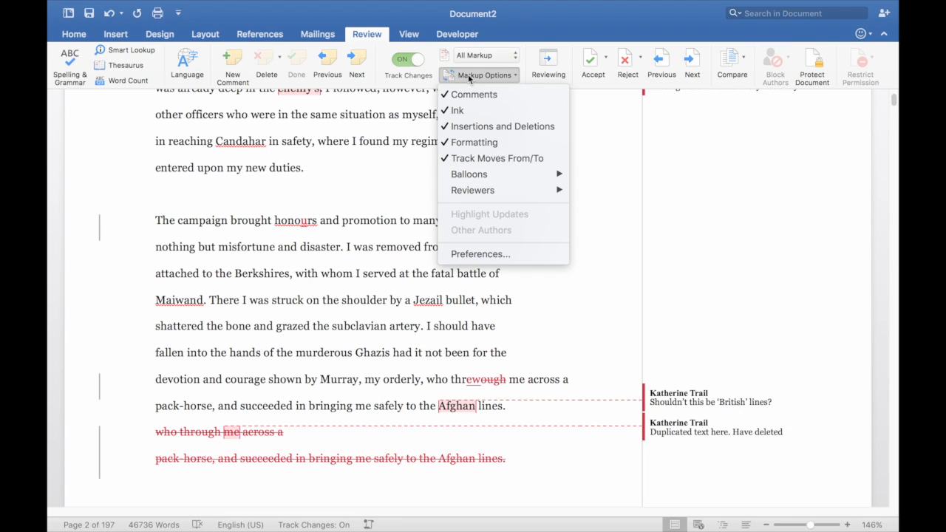
mouse_move(503, 126)
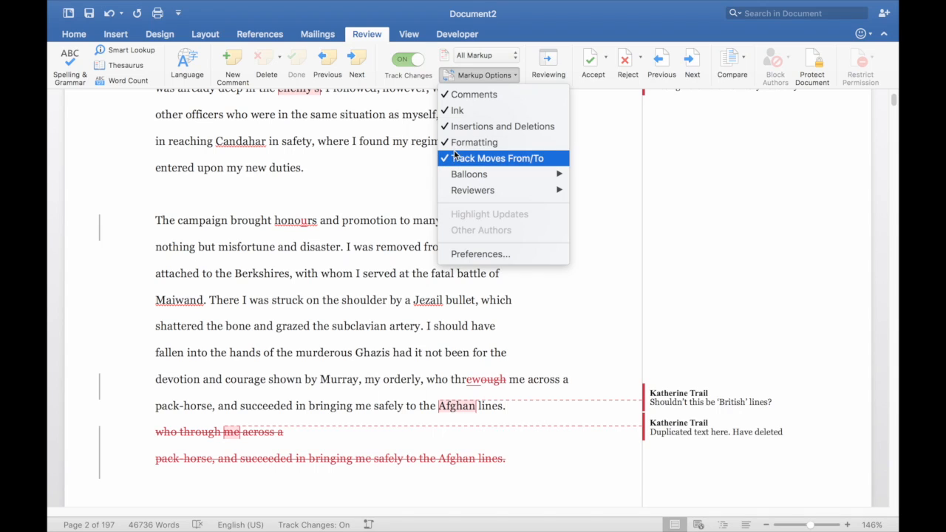
mouse_move(476, 142)
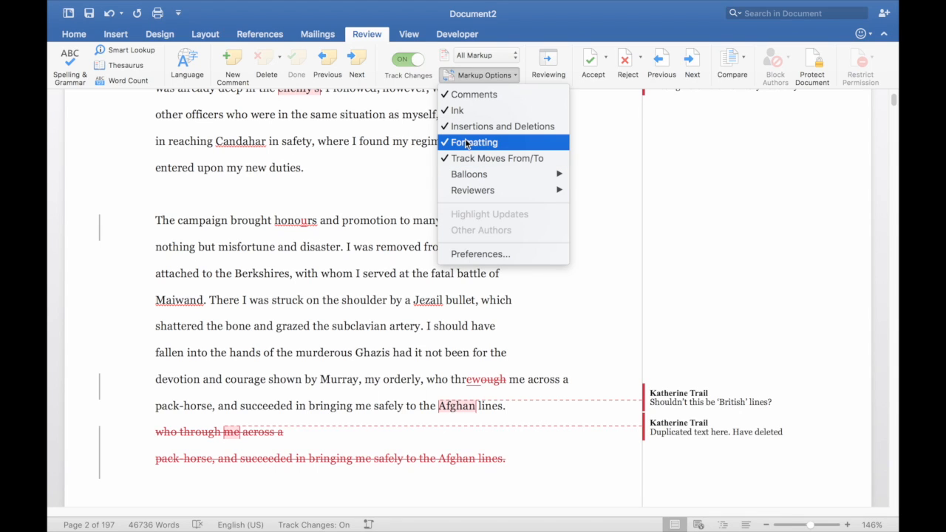
mouse_move(496, 126)
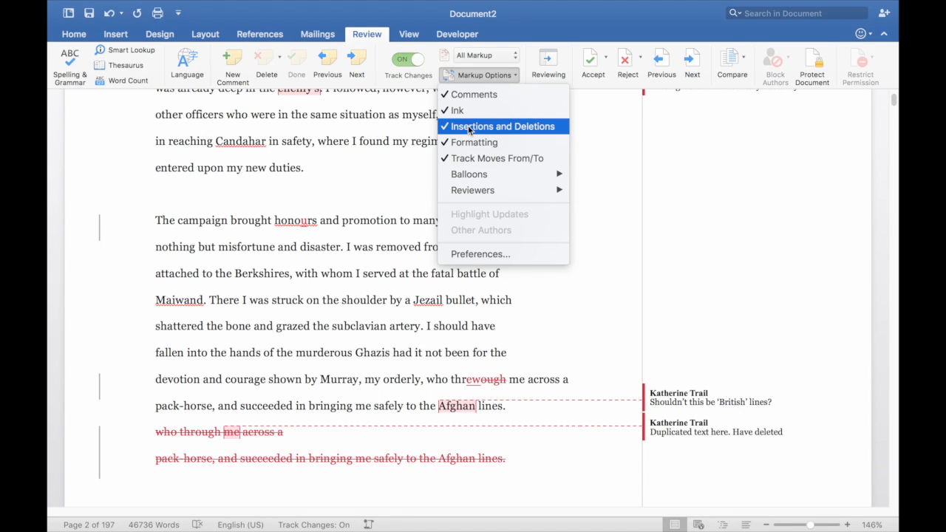
mouse_move(469, 174)
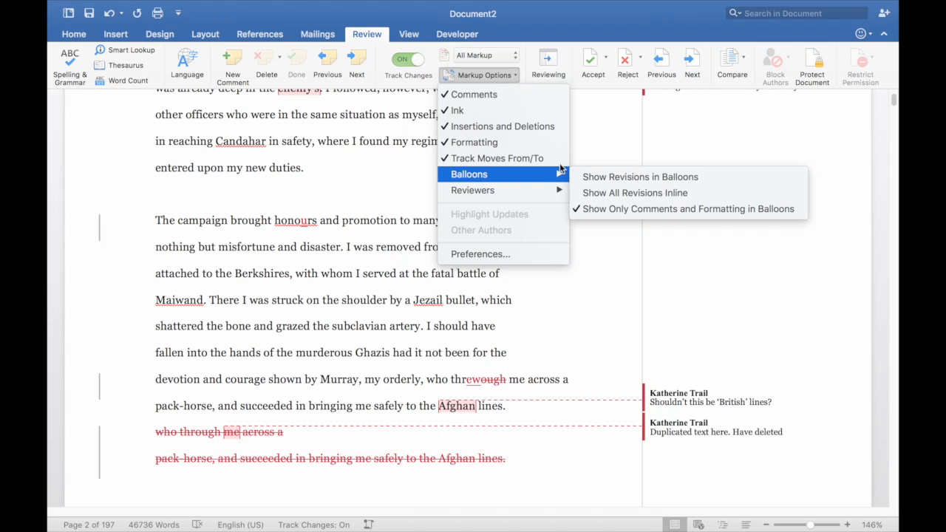
mouse_move(640, 177)
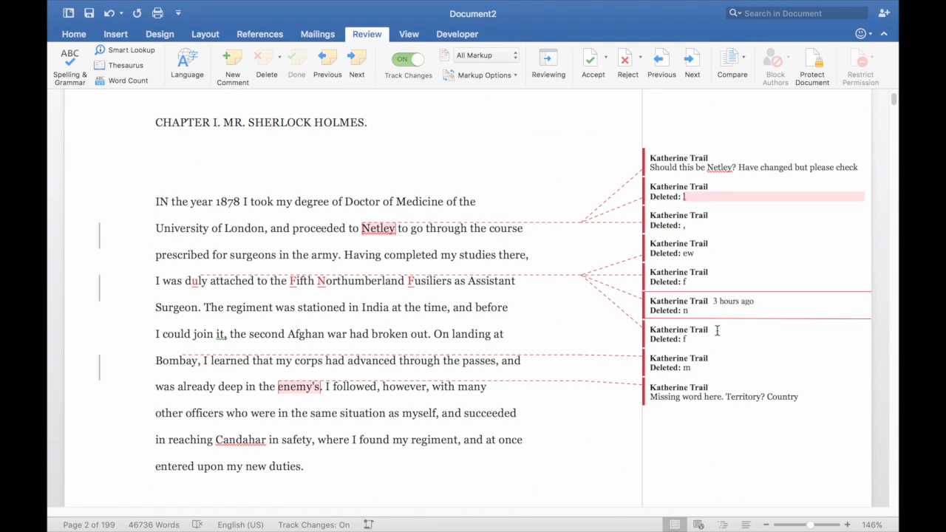
scroll(down, 3)
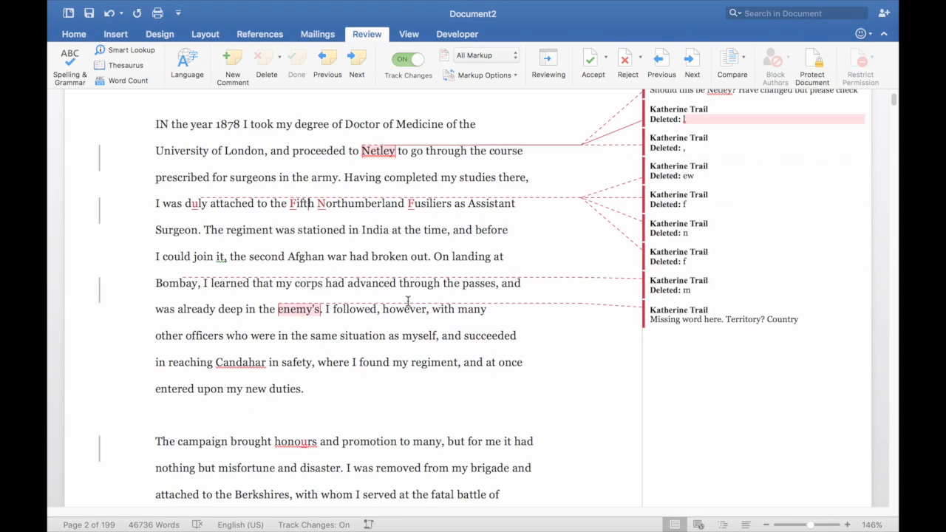
scroll(down, 3)
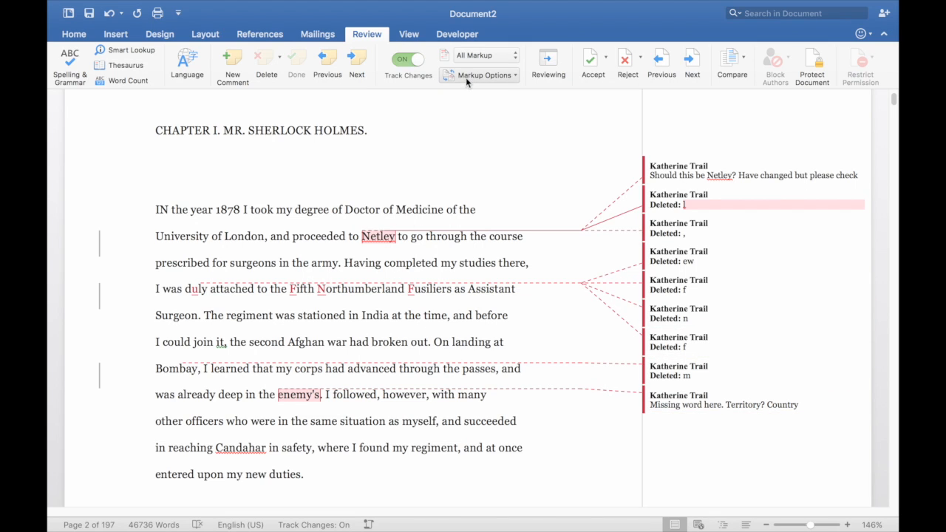
mouse_move(467, 79)
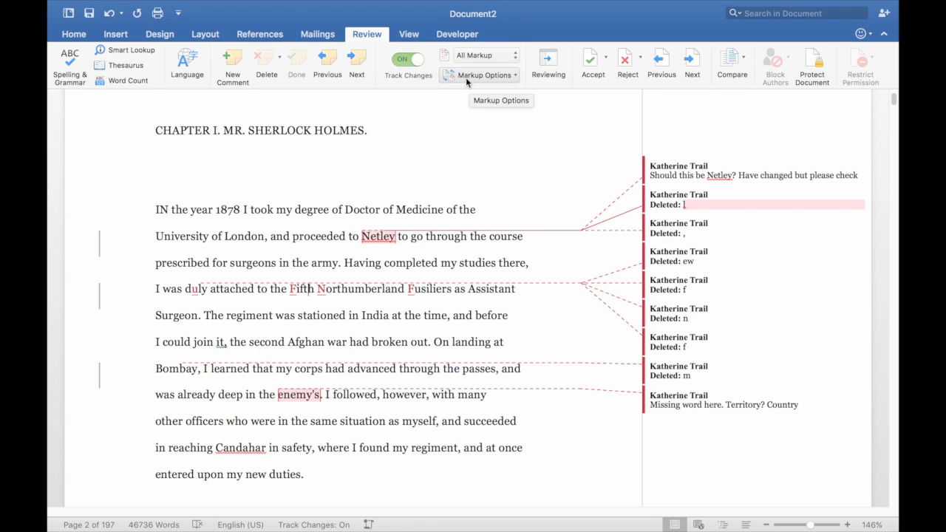
click(481, 74)
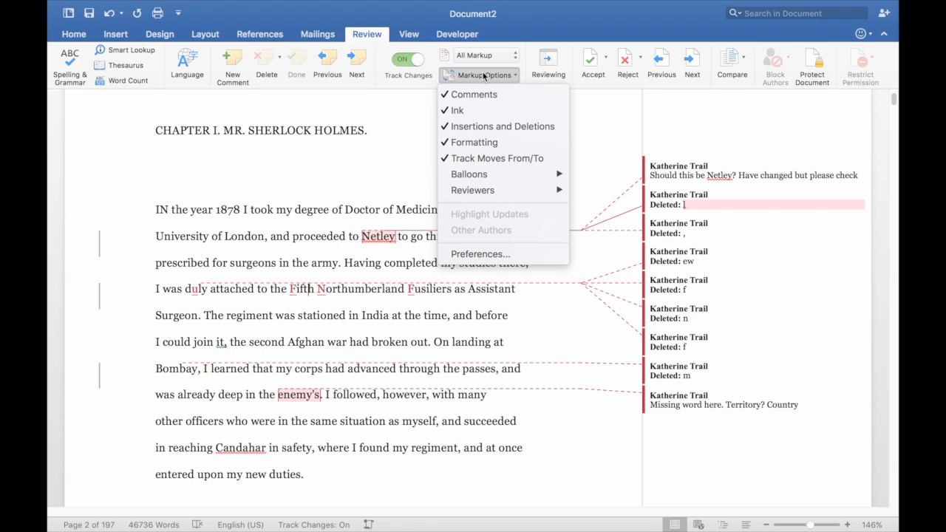
mouse_move(473, 190)
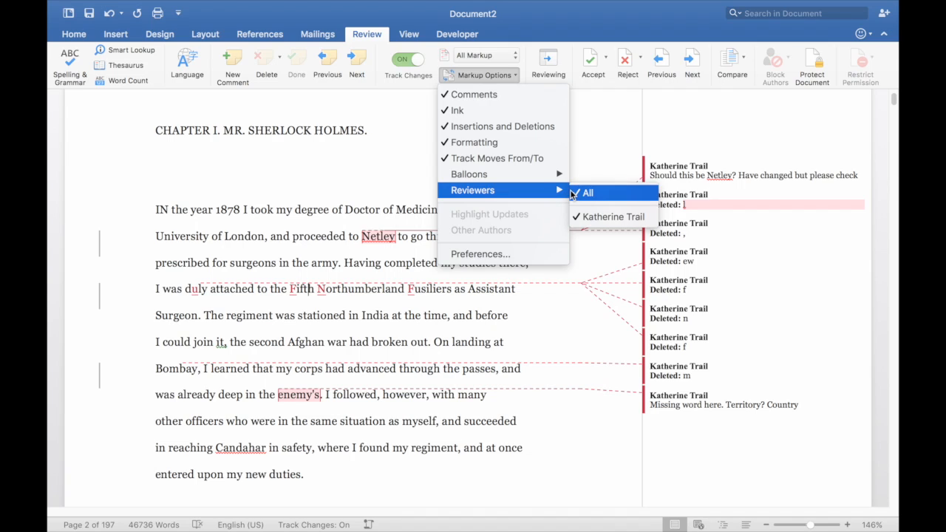
mouse_move(613, 216)
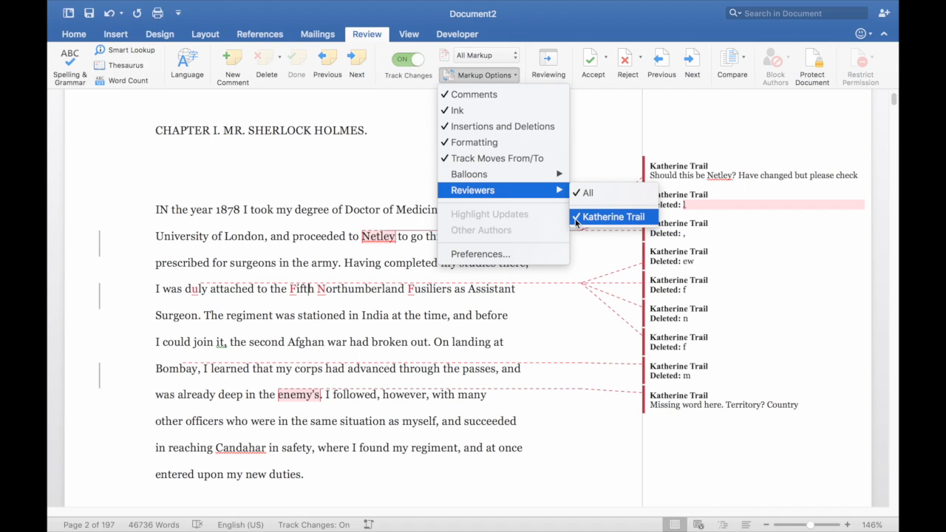
mouse_move(588, 192)
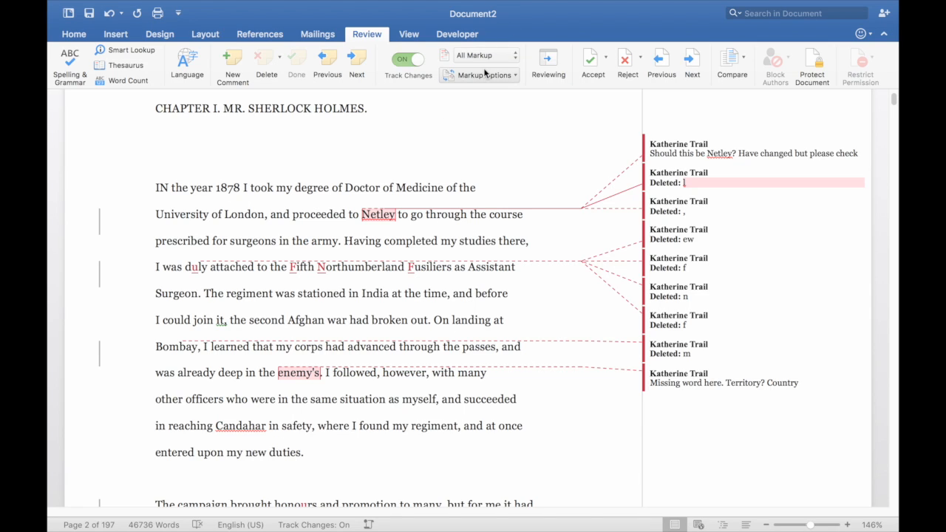
In Track Changes preferences set insertions Blue, deletions Violet, formatting Pink, comments Bright Green.
click(482, 74)
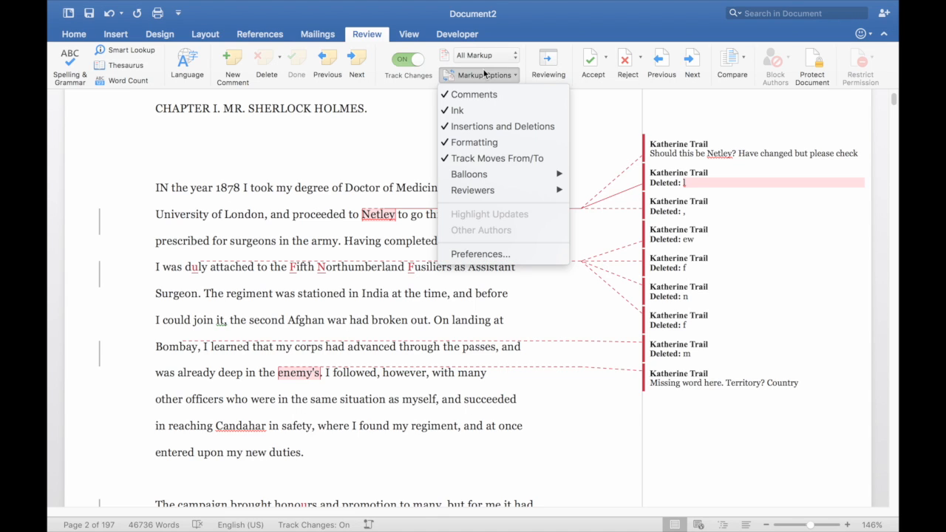
mouse_move(478, 254)
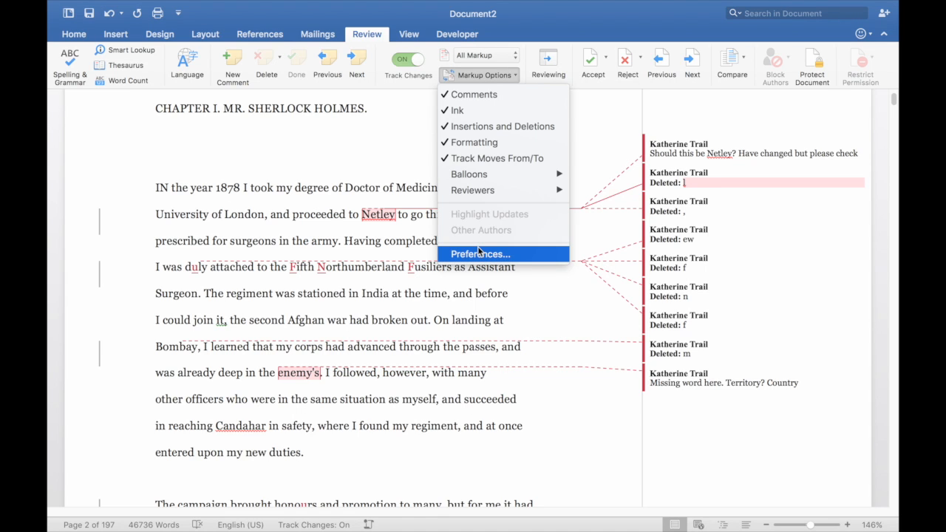
click(479, 254)
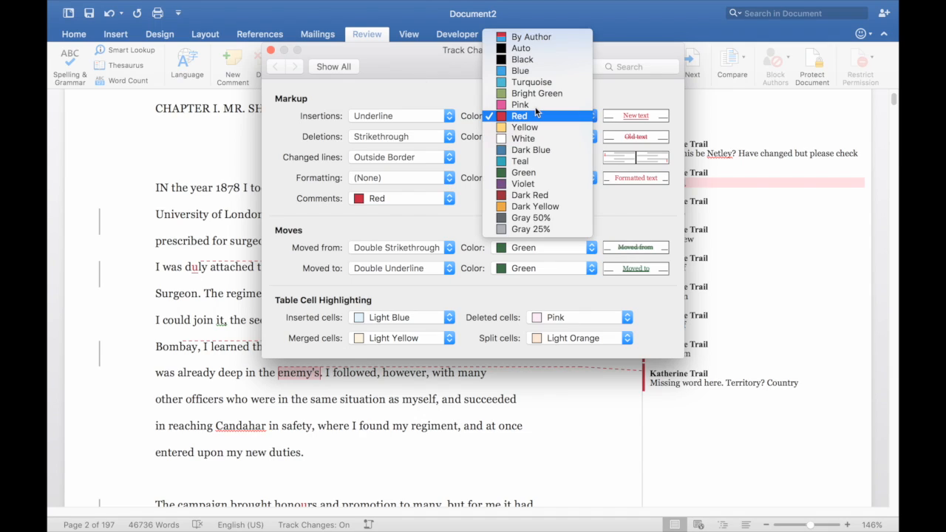
mouse_move(520, 161)
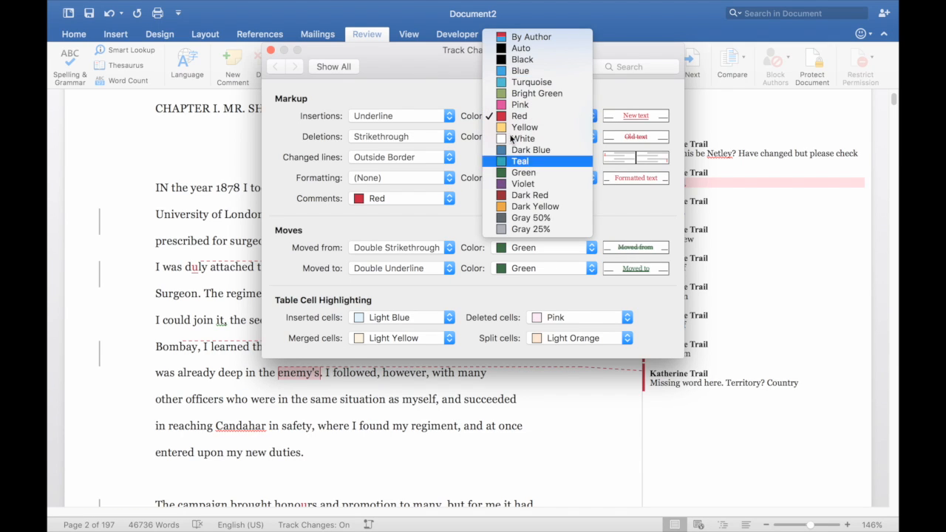
click(520, 71)
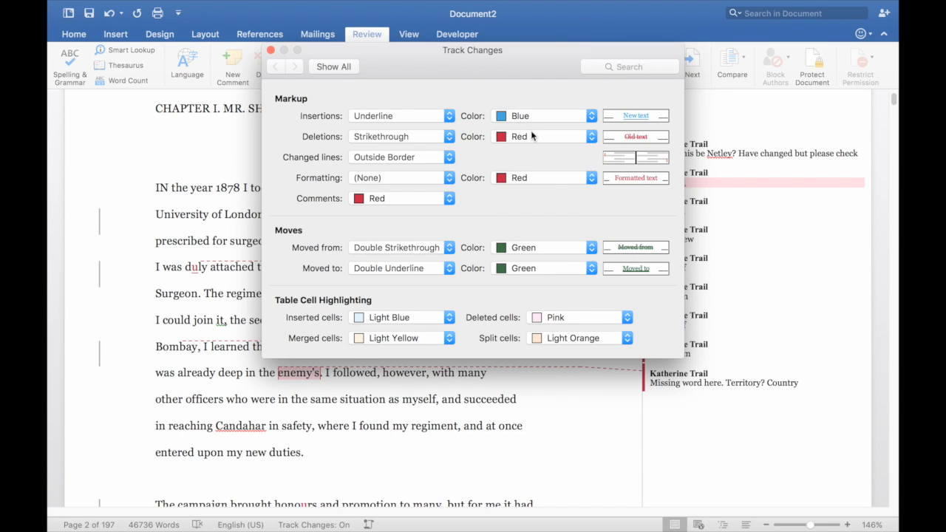
click(591, 136)
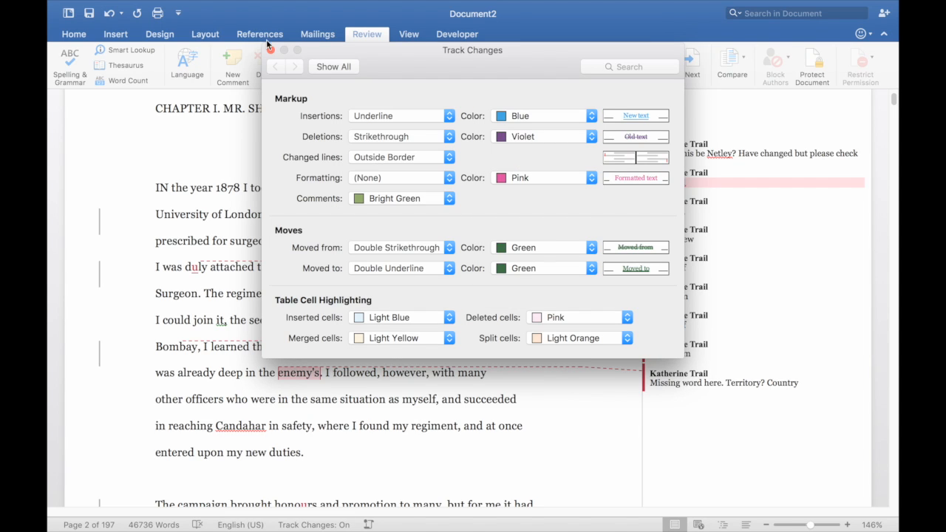
click(270, 50)
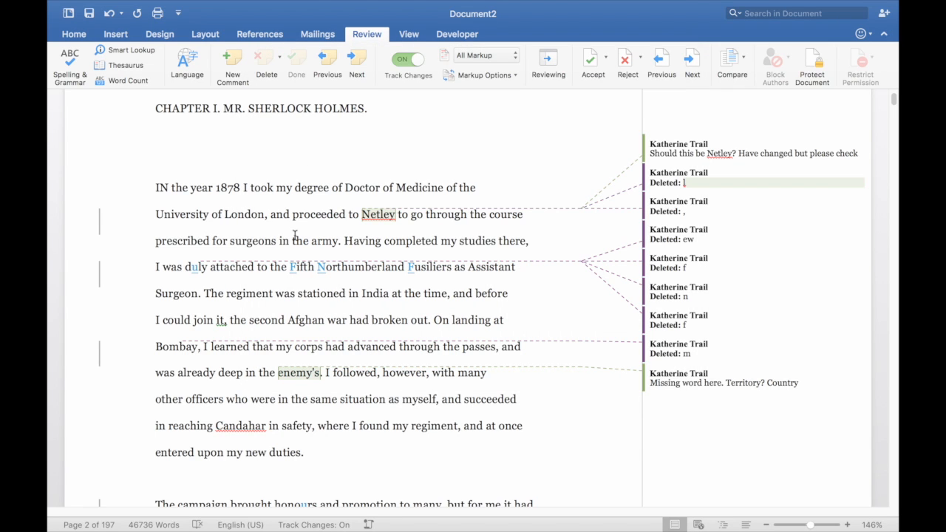
scroll(down, 3)
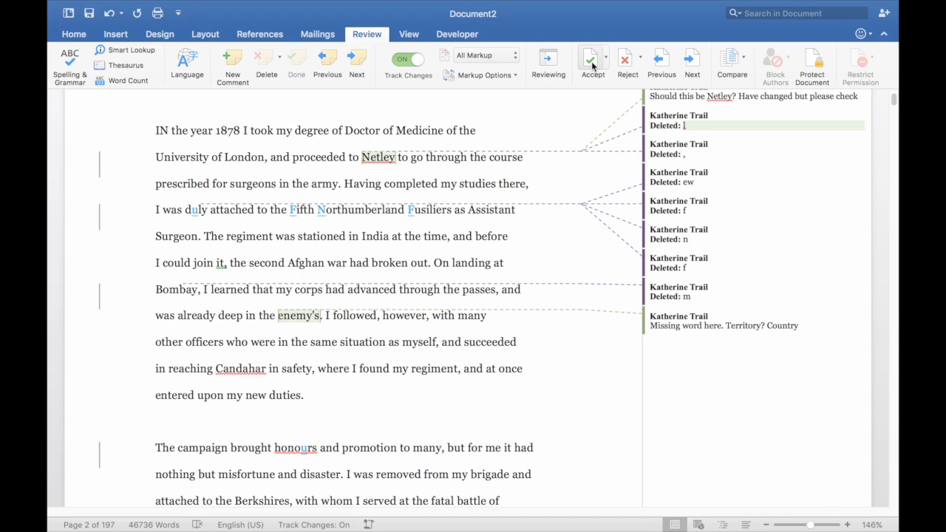
mouse_move(591, 59)
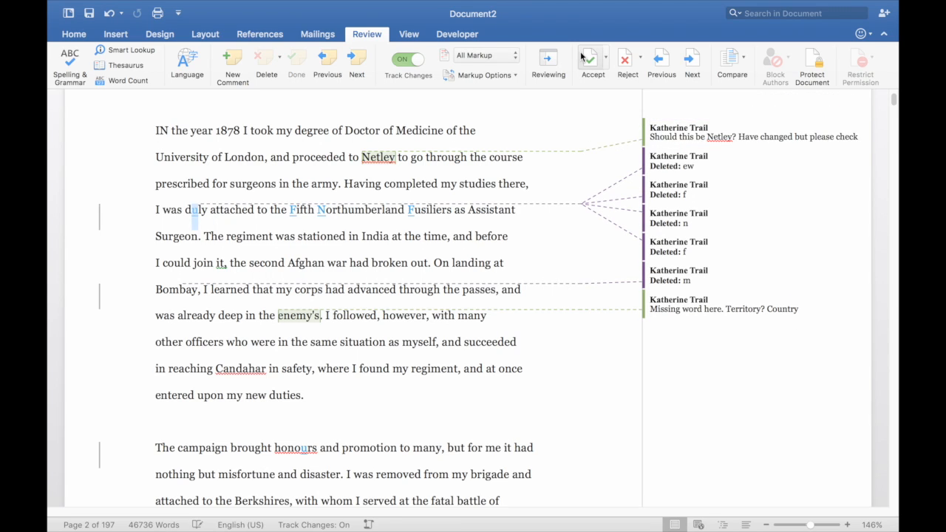
Accept the tracked deletions in the opening paragraph using Accept on the Review ribbon.
click(603, 57)
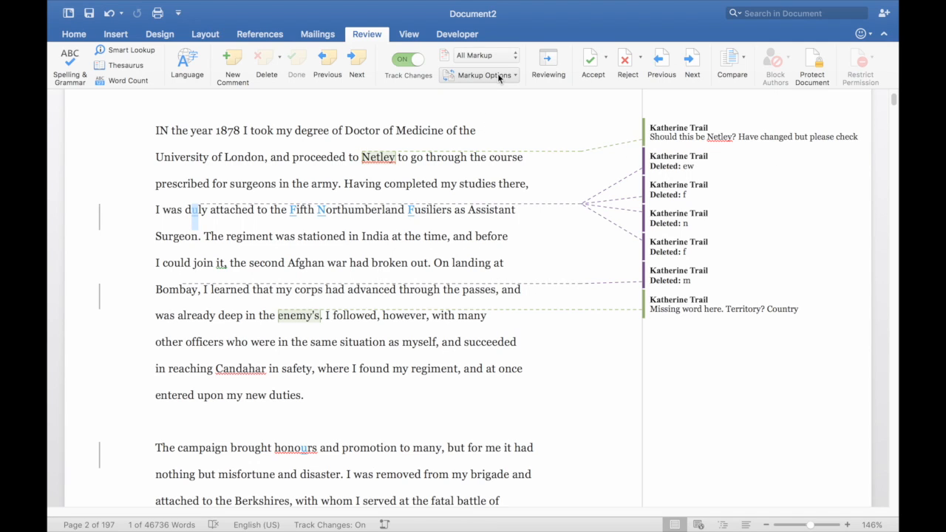
Uncheck Insertions and Deletions in Markup Options, then review the Accept choices for all shown changes.
click(478, 74)
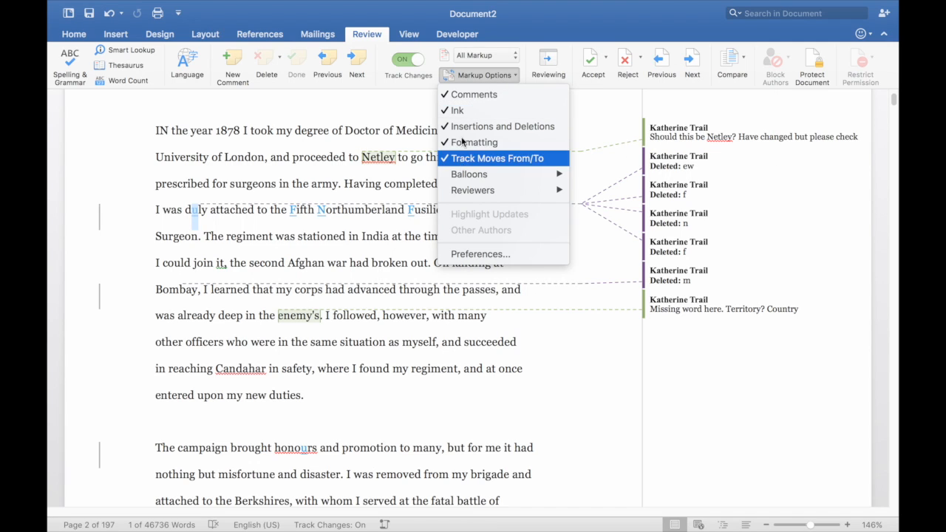
mouse_move(475, 142)
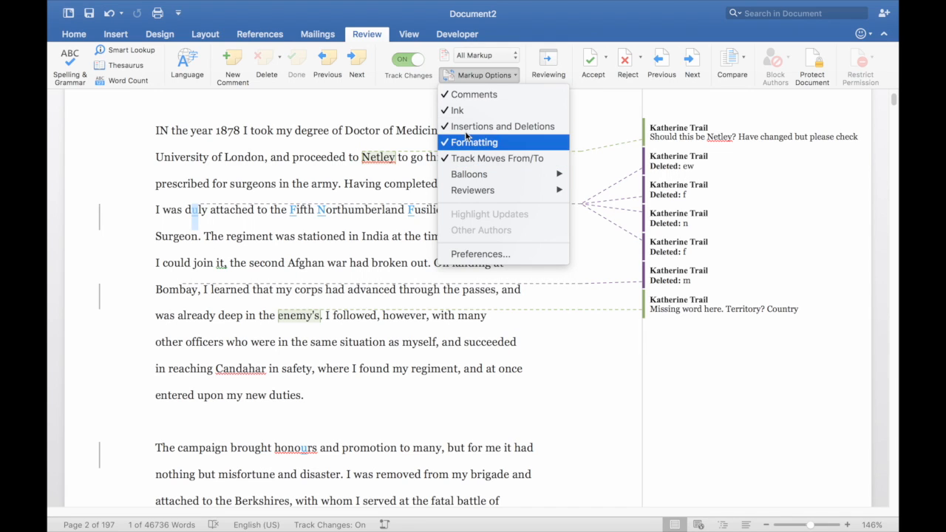
mouse_move(465, 130)
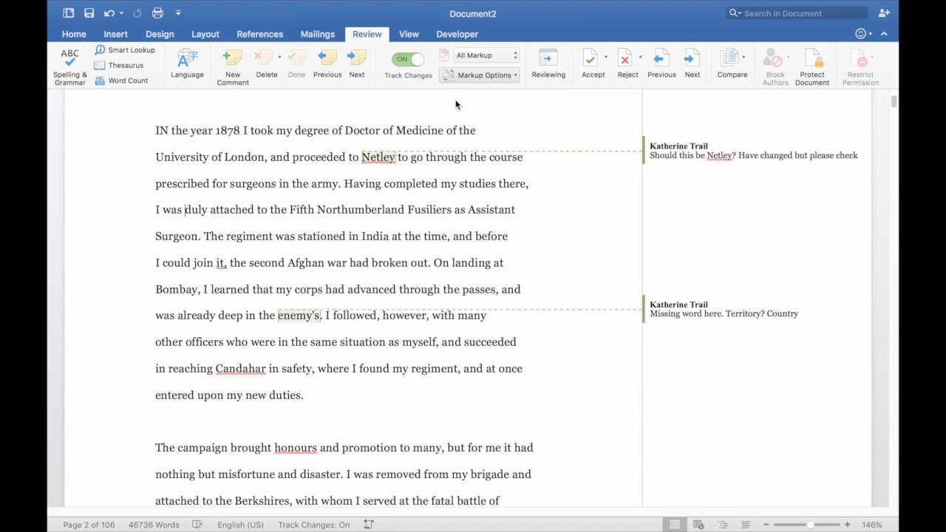
click(480, 74)
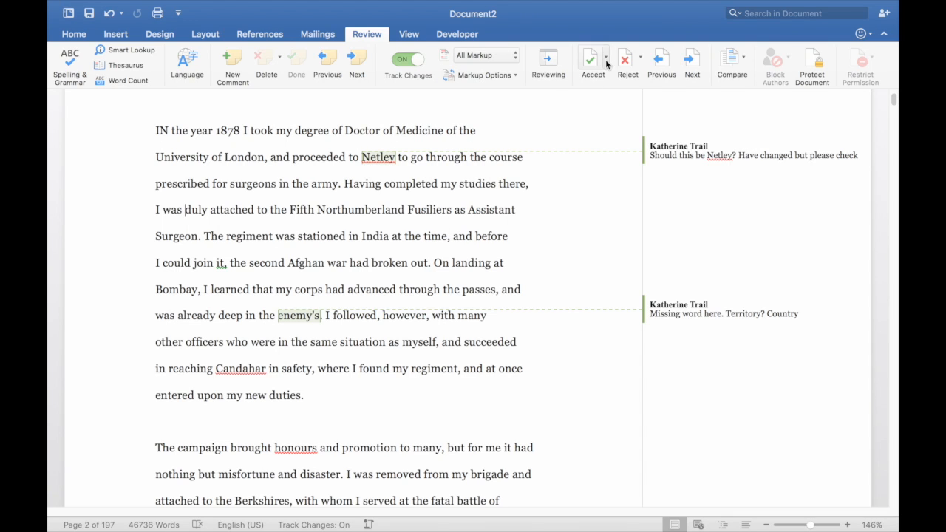
click(606, 58)
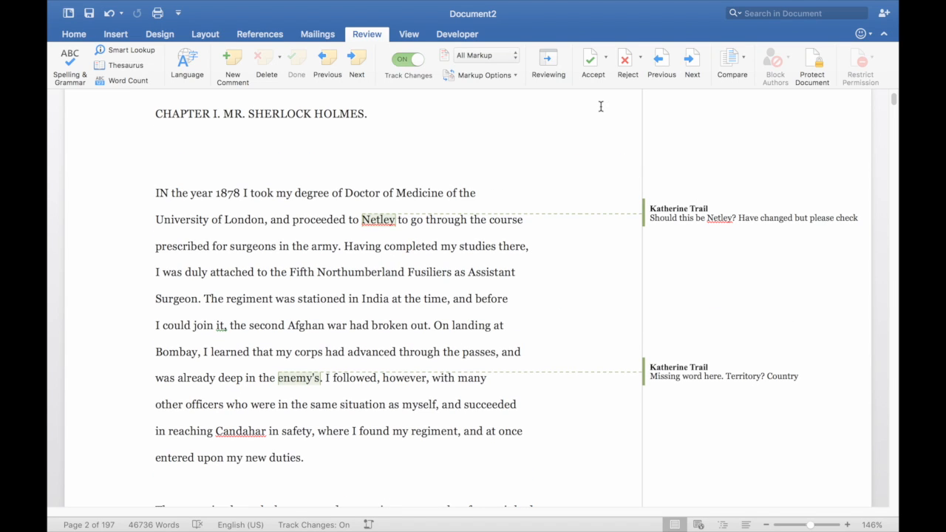
Re-enable Insertions and Deletions so the deletion balloons reappear beside the comments.
click(482, 74)
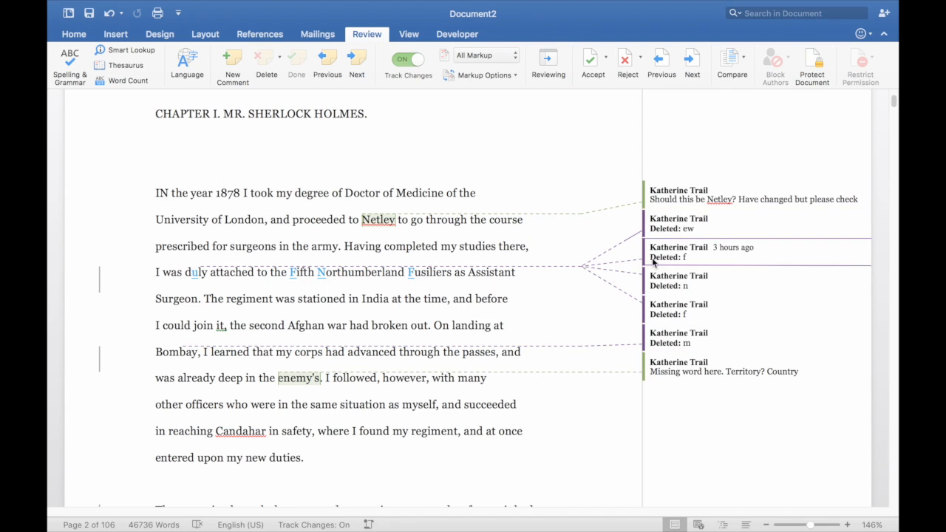
mouse_move(680, 223)
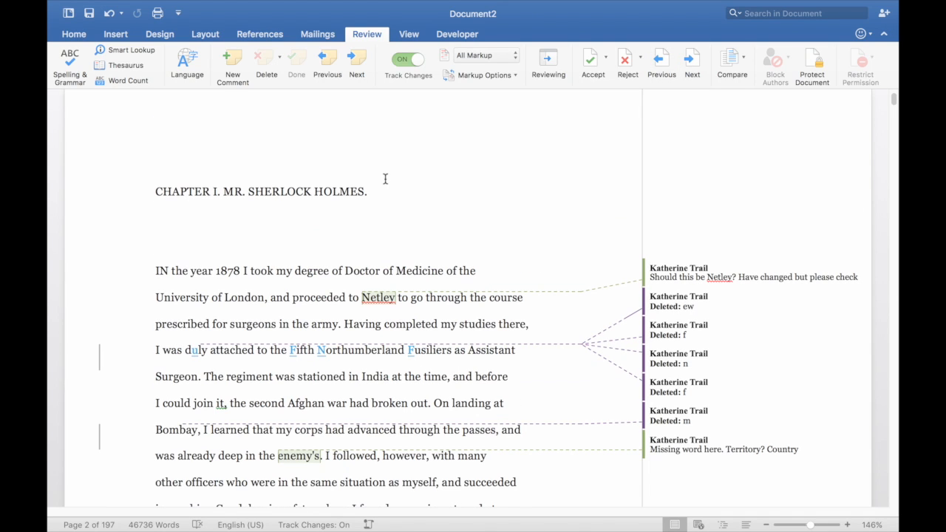
mouse_move(266, 77)
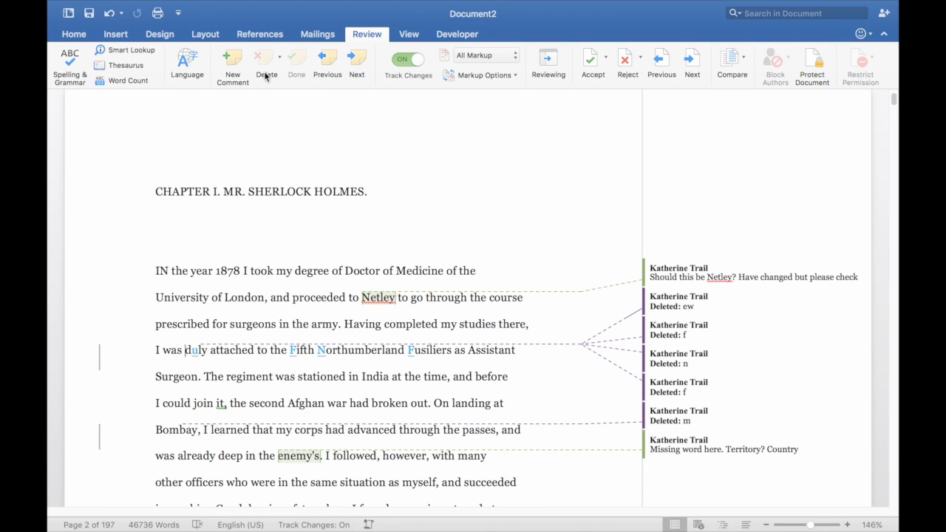
mouse_move(296, 65)
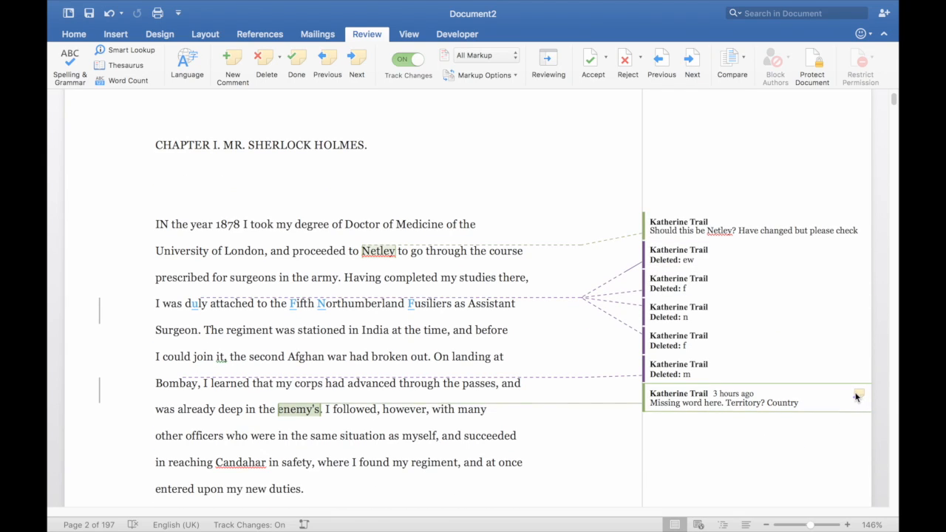
Reply to the 'Missing word here' comment, typing 'Countr' so far.
click(859, 394)
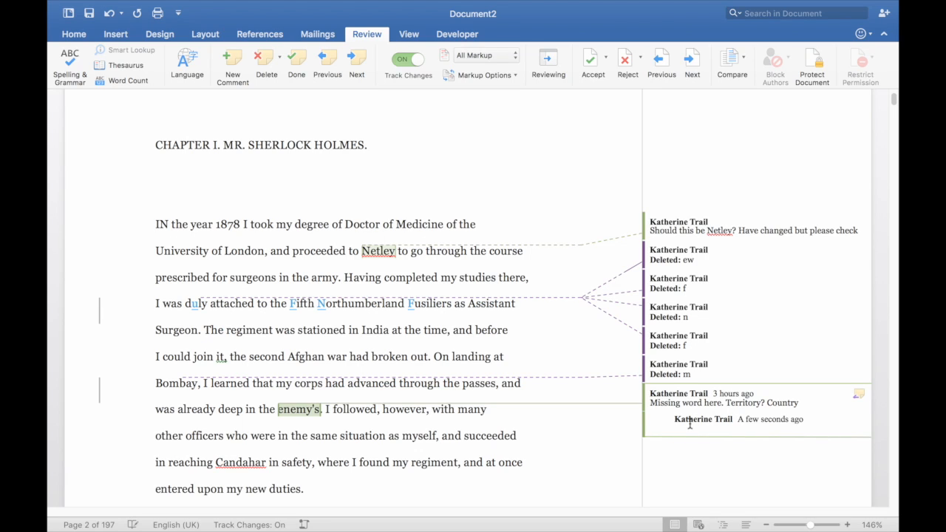
text(Countr)
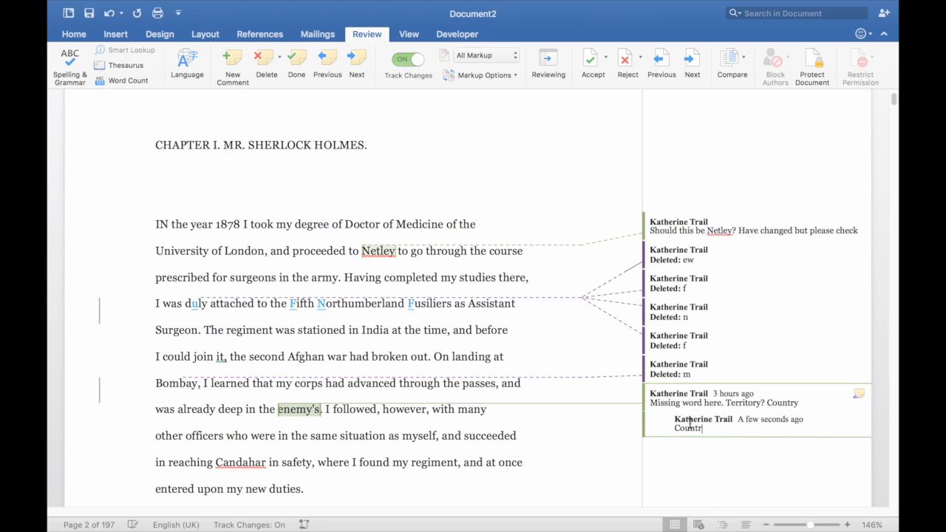